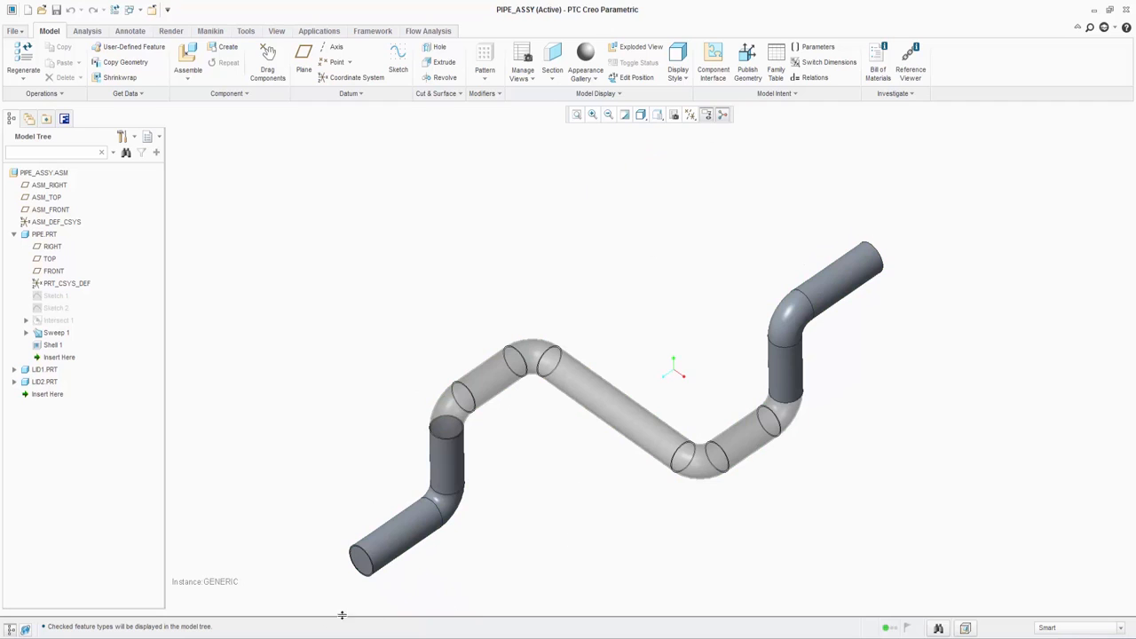
mouse_move(243, 340)
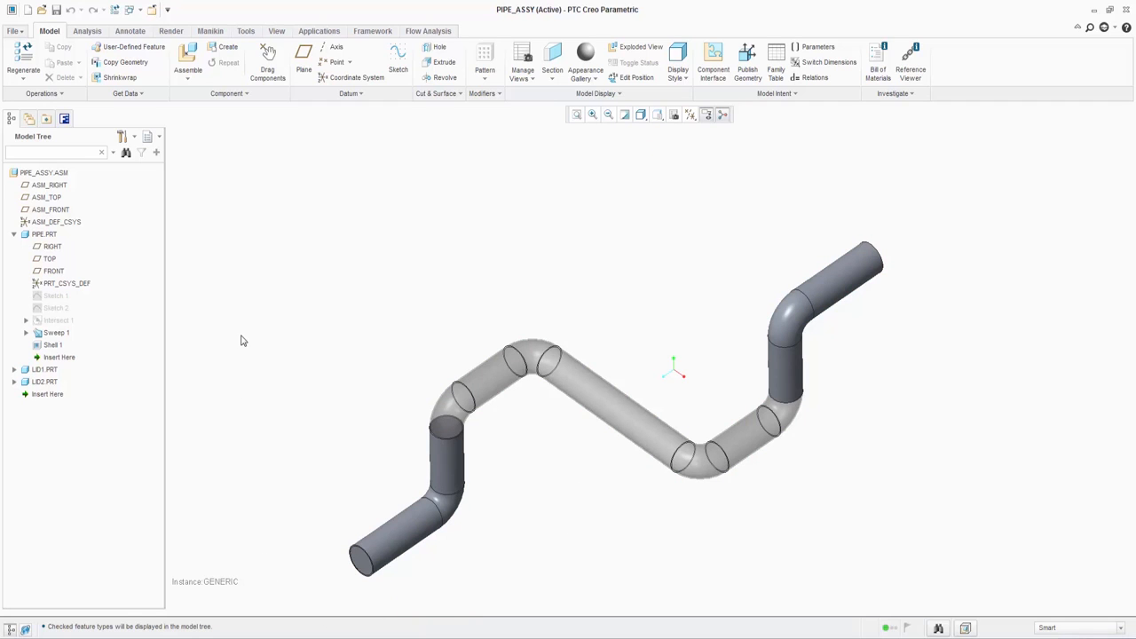
Step: Review the inlet volume flow boundary condition in the flow analysis project tree
click(64, 117)
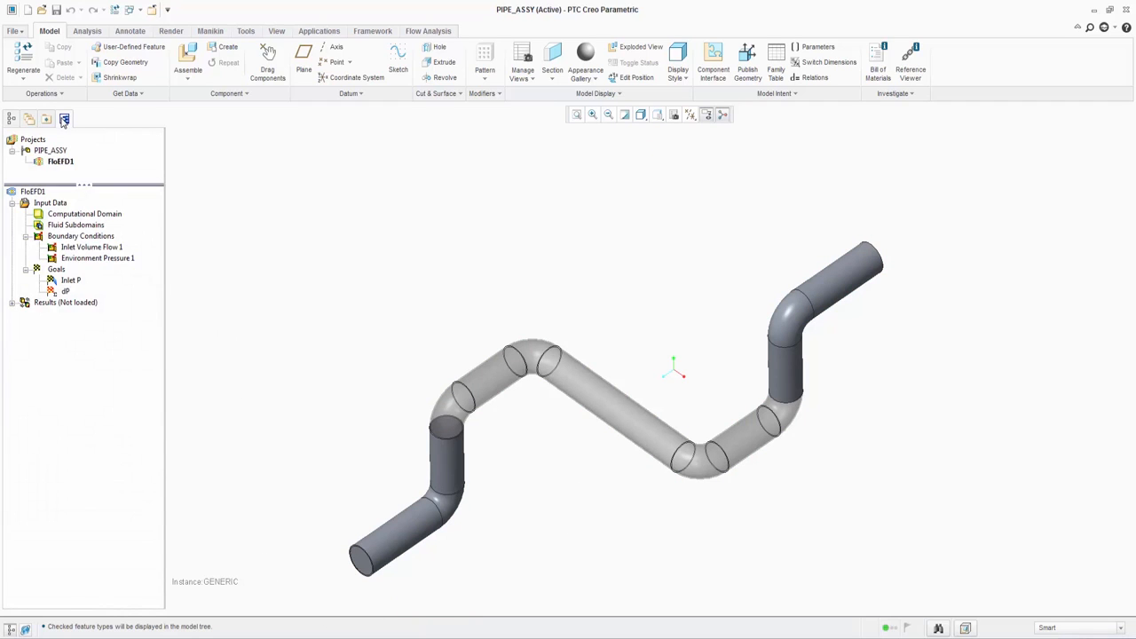
click(92, 247)
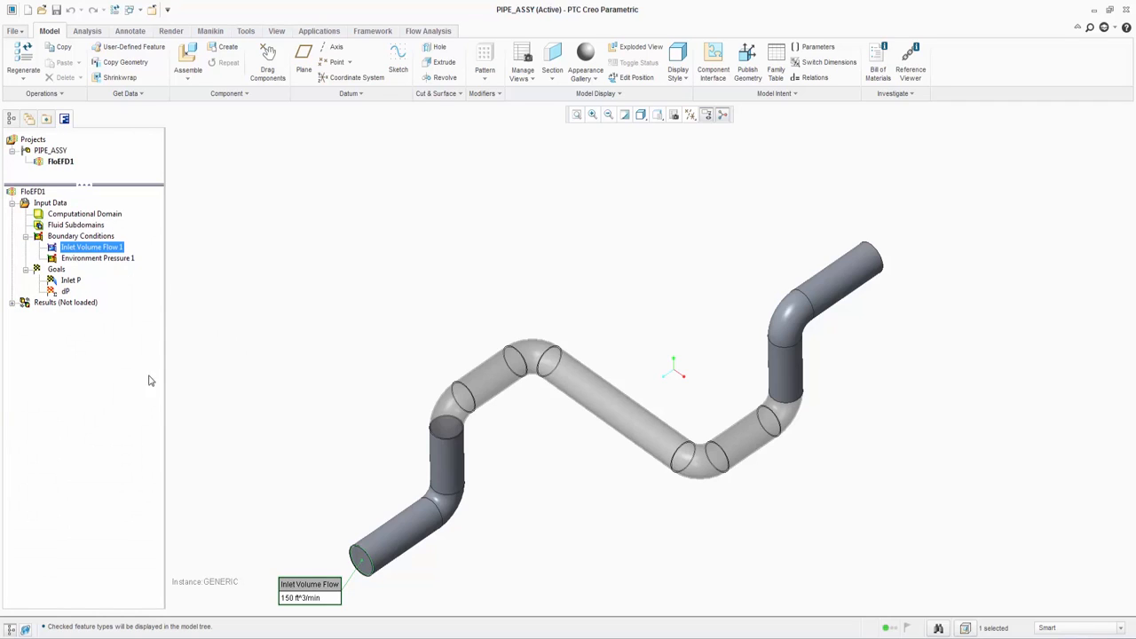
mouse_move(235, 501)
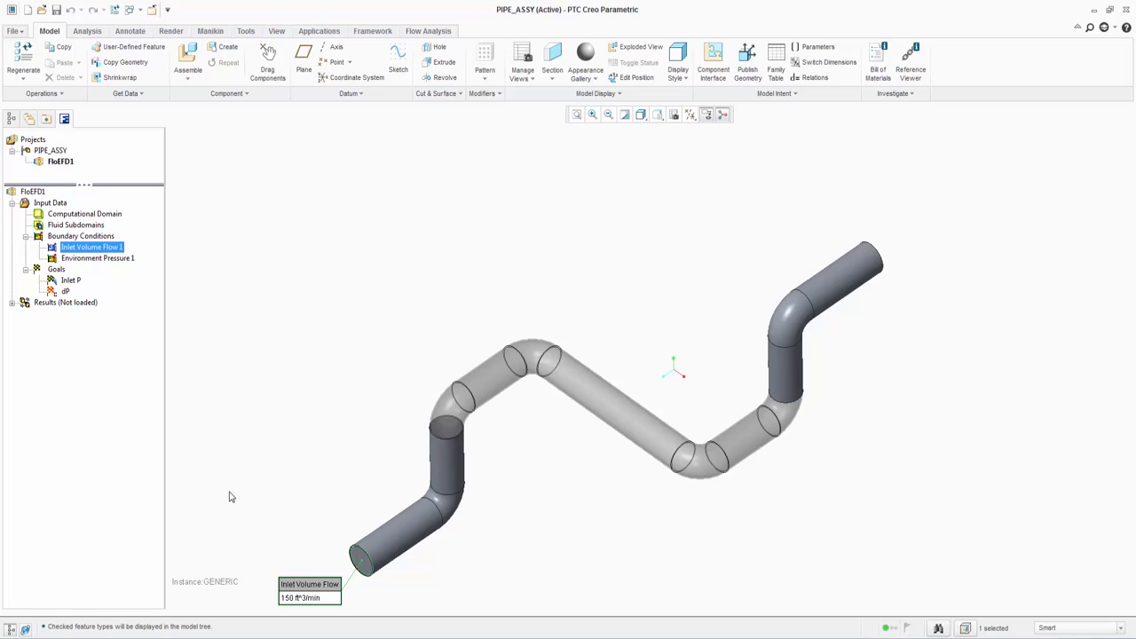
click(66, 291)
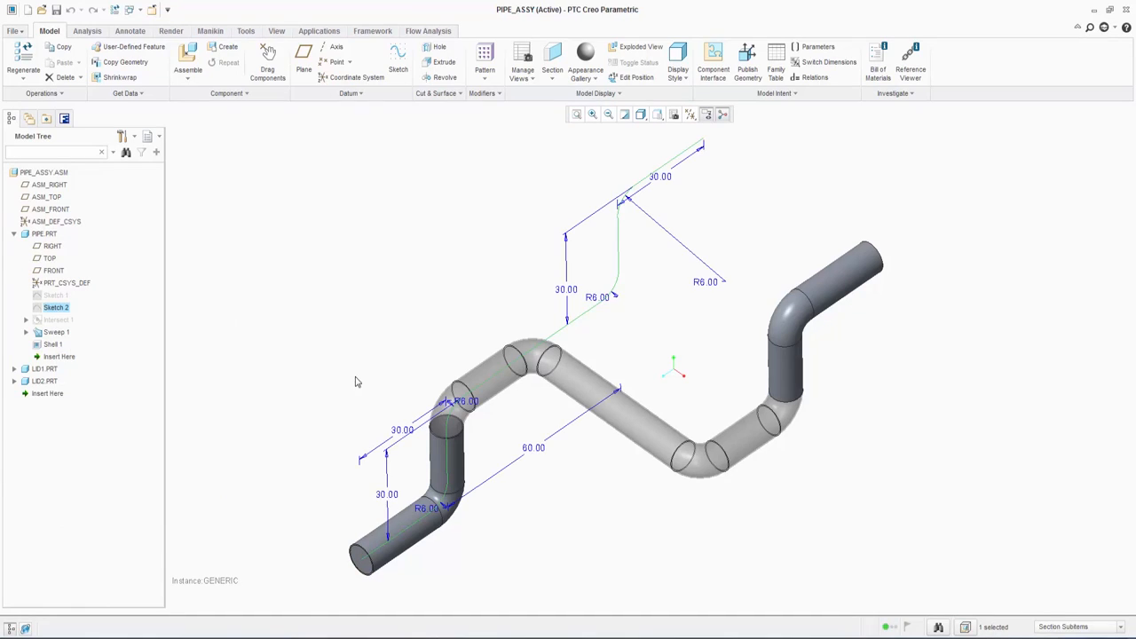
mouse_move(309, 392)
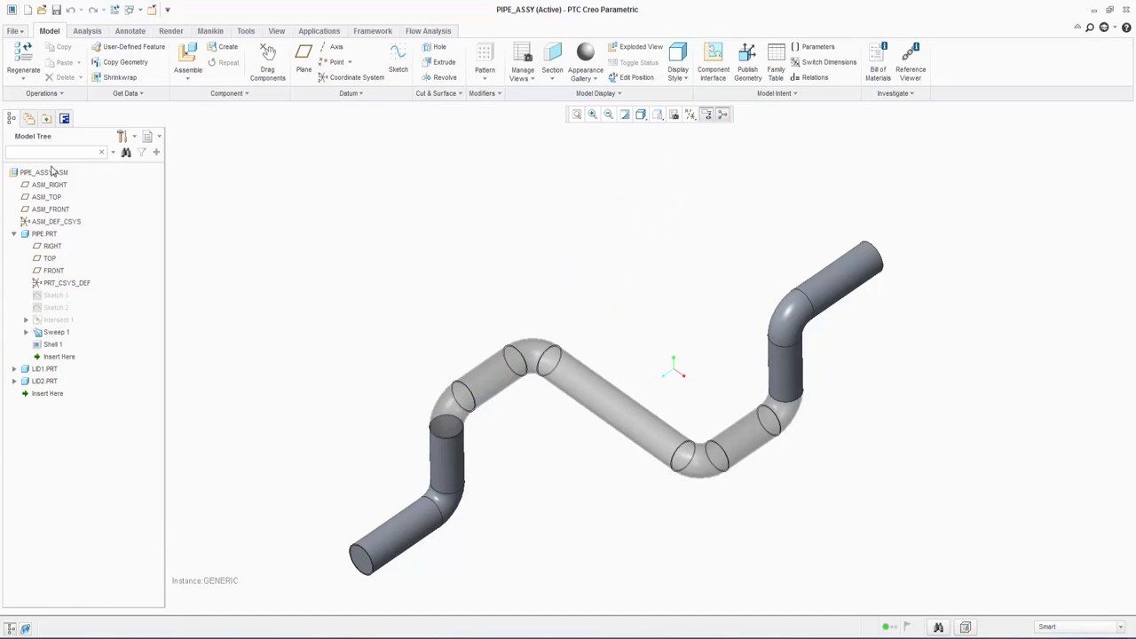
Step: Load the saved pipe flow results and create a goal plot of pressure drop dP
right_click(75, 467)
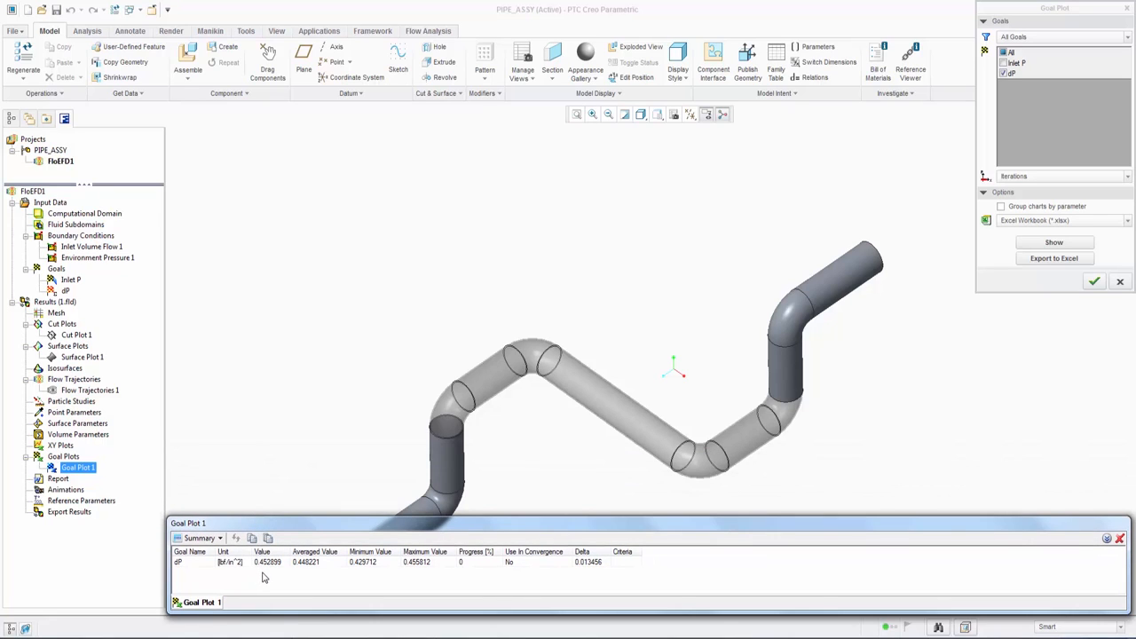
mouse_move(1093, 289)
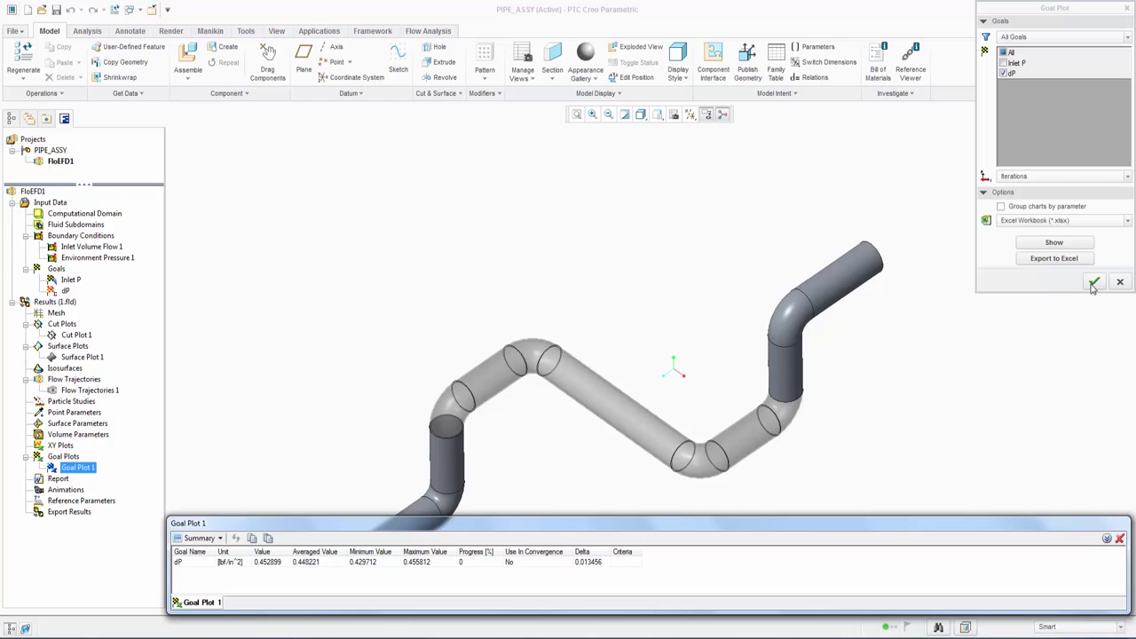
click(1093, 282)
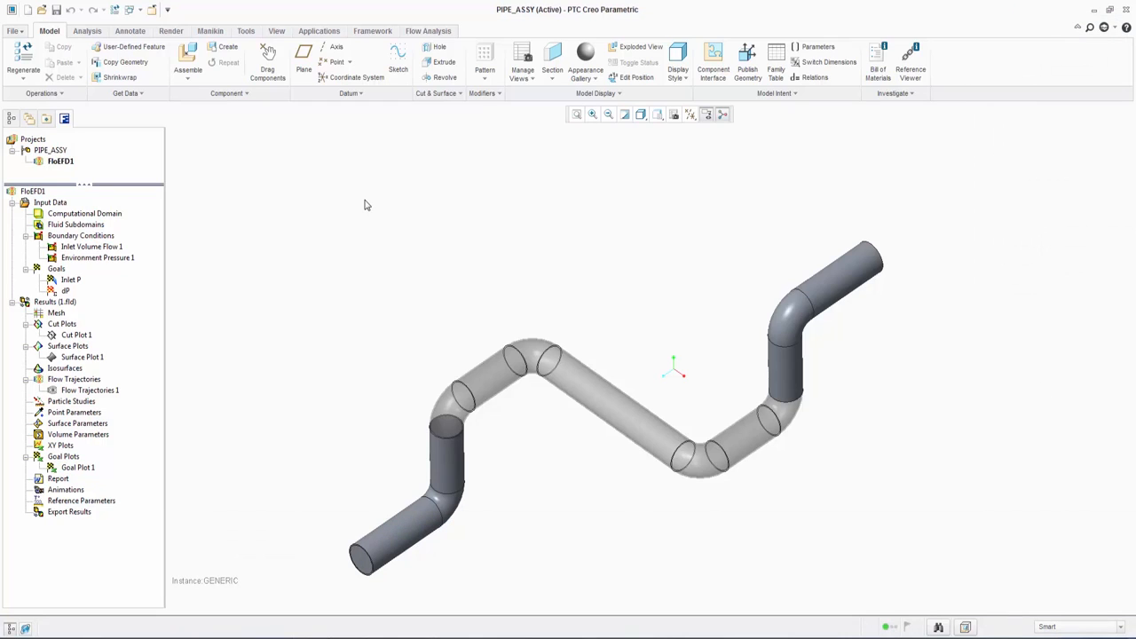
Step: Change the pipe sketch's 30 rise dimension to 80, regenerate and reset the computational domain
right_click(54, 309)
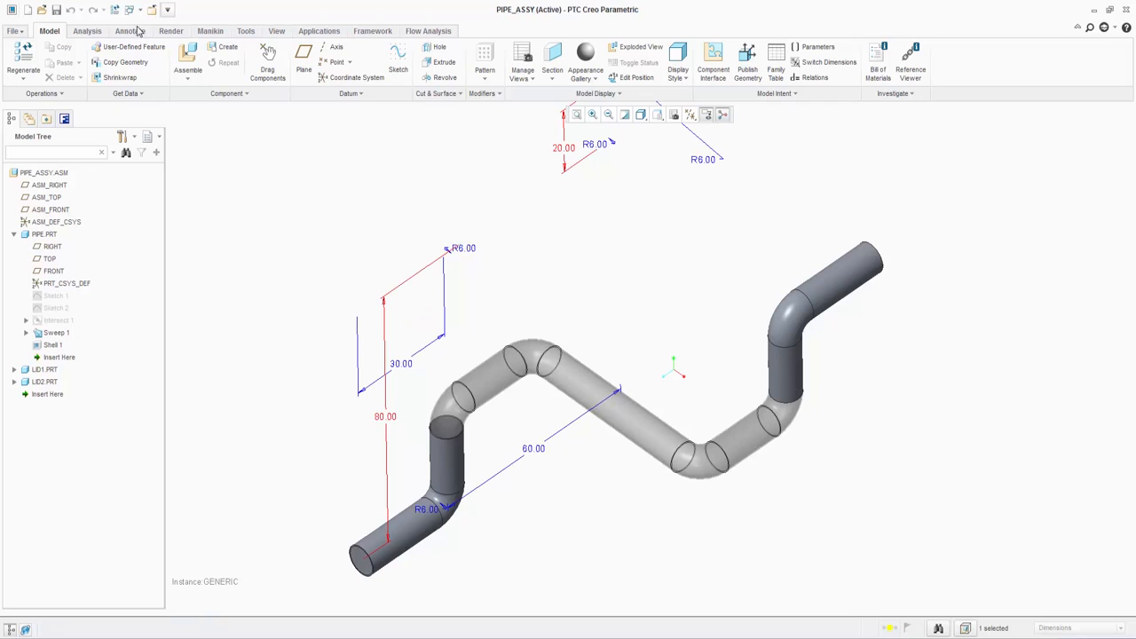
click(24, 70)
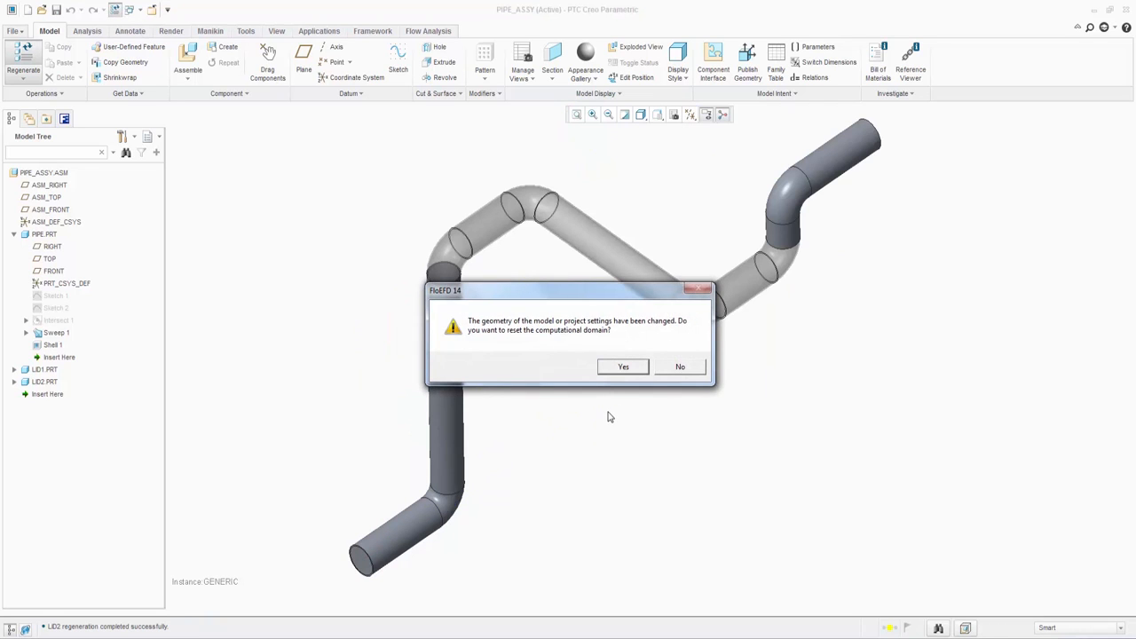
mouse_move(621, 284)
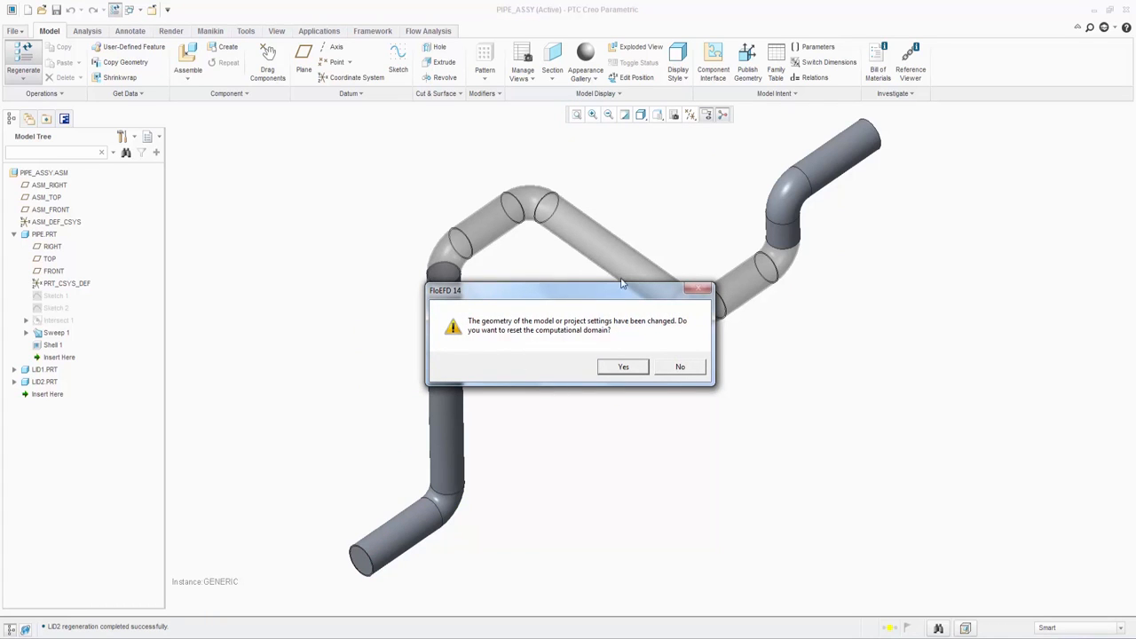
mouse_move(643, 387)
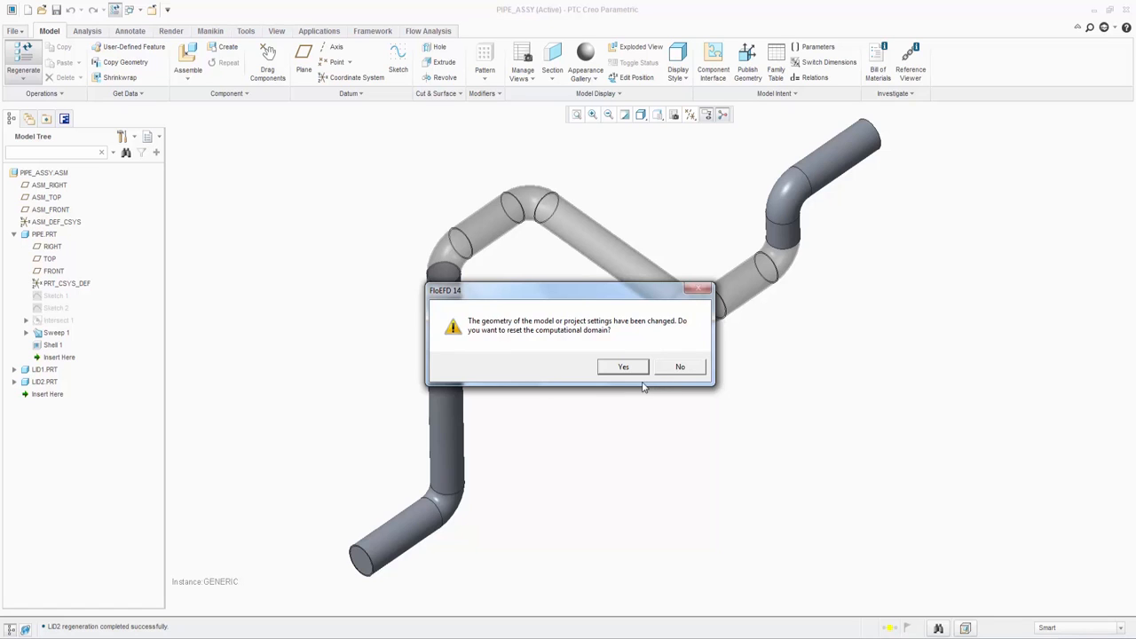
click(623, 366)
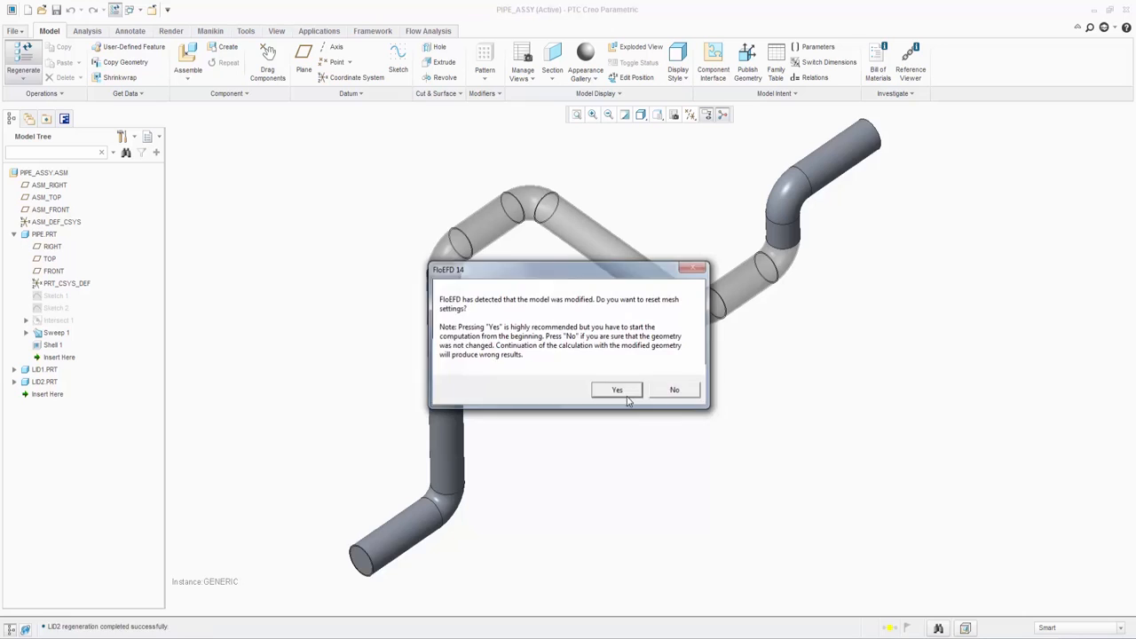
Step: Reset the mesh settings, run the flow calculation for the taller pipe and check Goal Plot 1
click(617, 390)
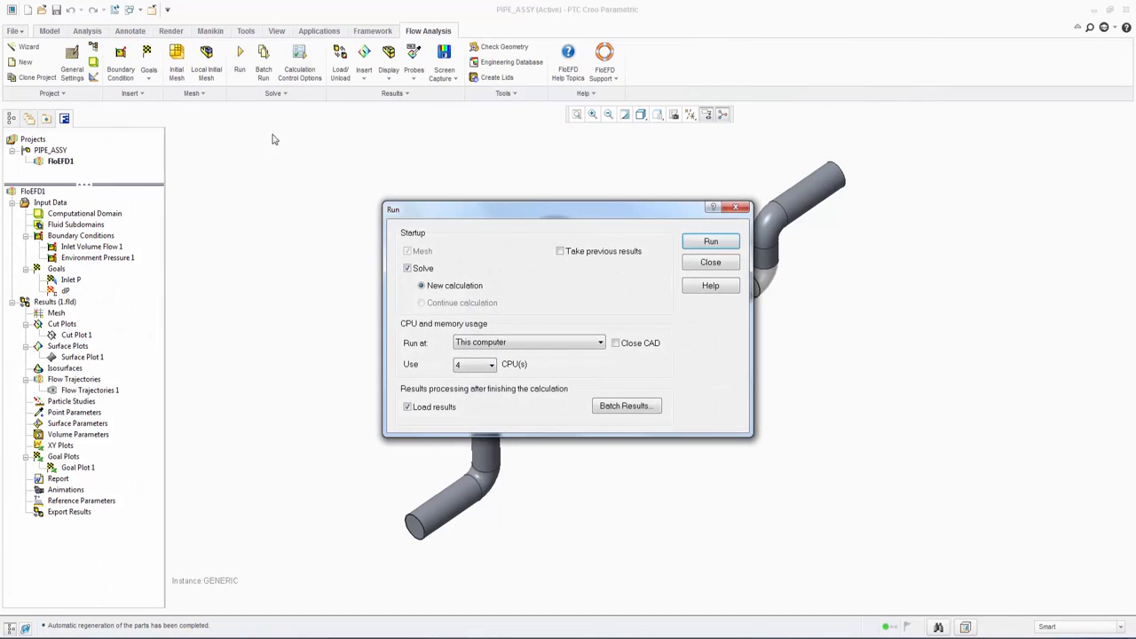
click(710, 262)
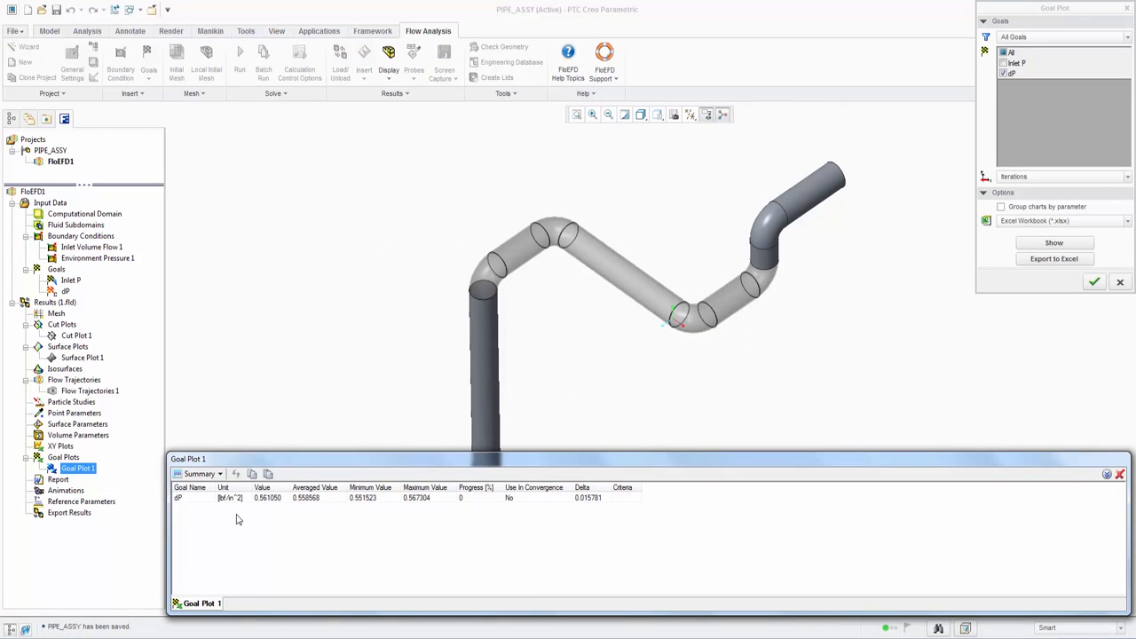
mouse_move(245, 507)
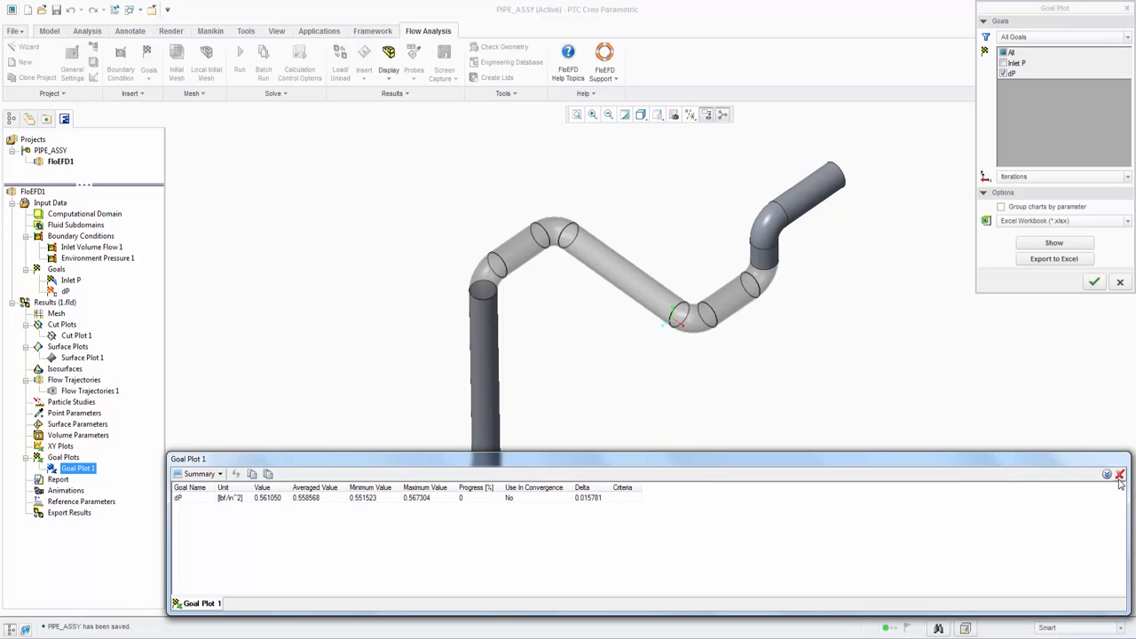
click(1119, 477)
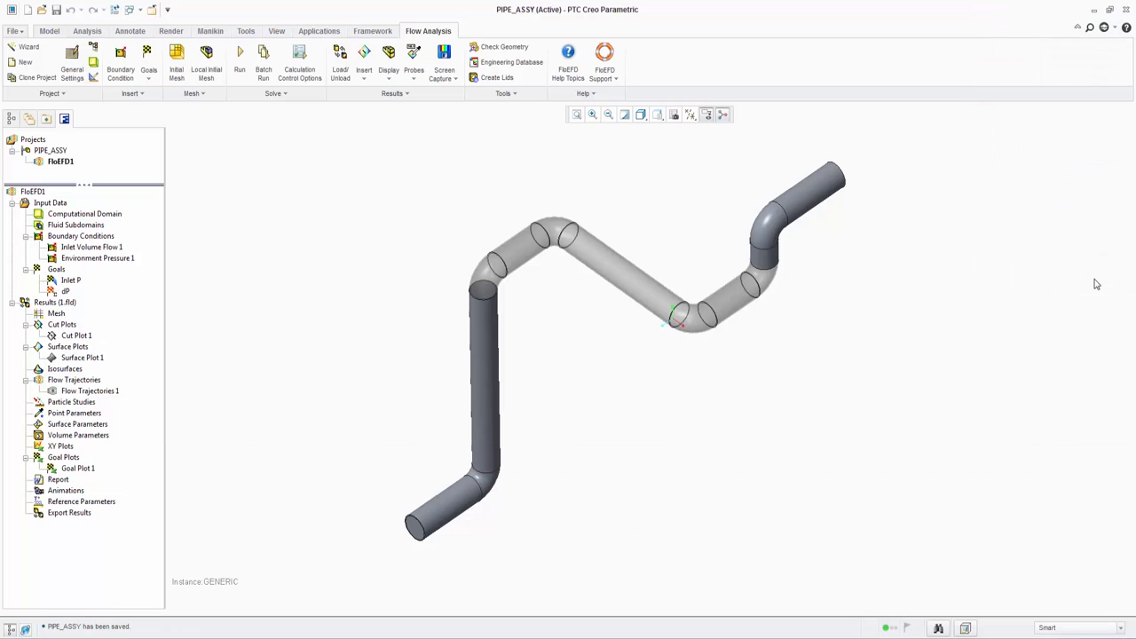
Step: Display Flow Trajectories 1 on the pipe in wireframe and orbit to inspect them
right_click(89, 390)
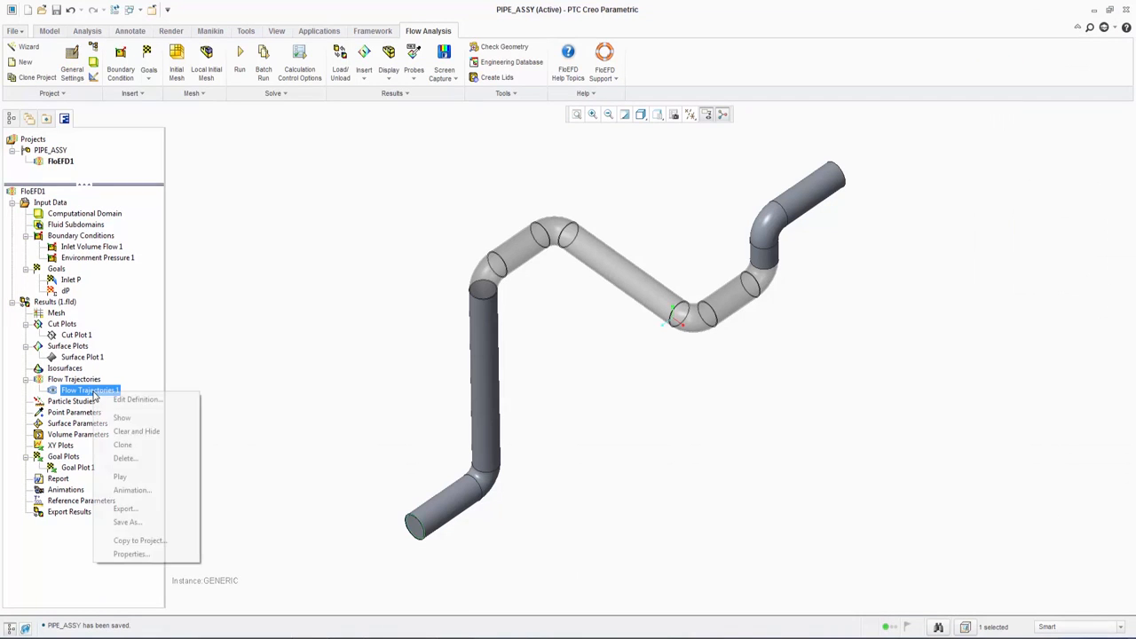
click(123, 417)
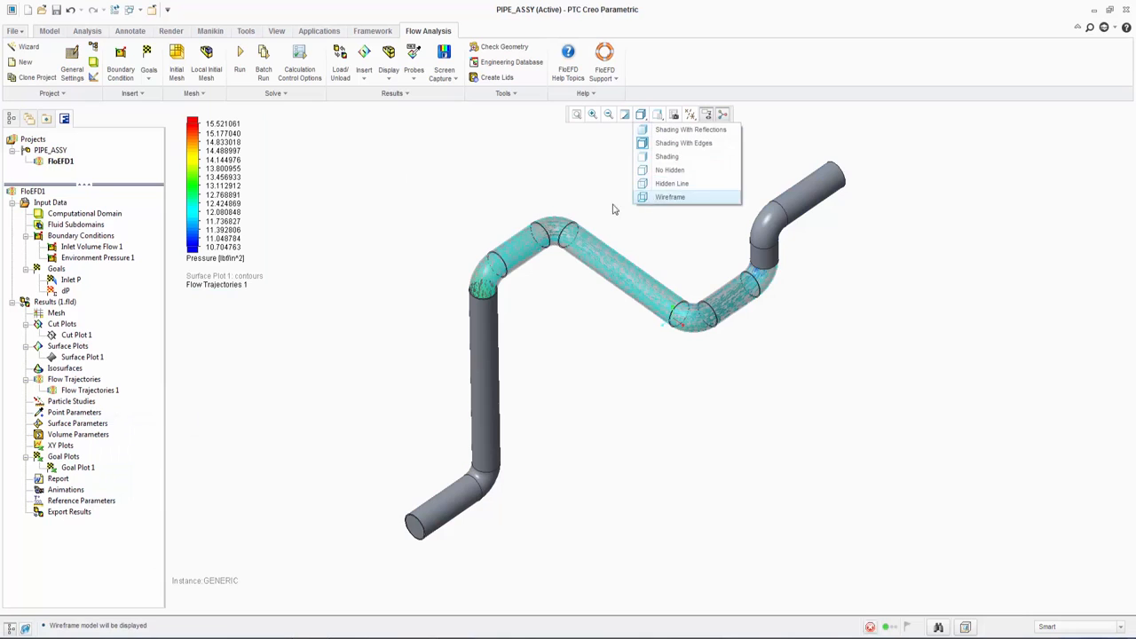
click(671, 195)
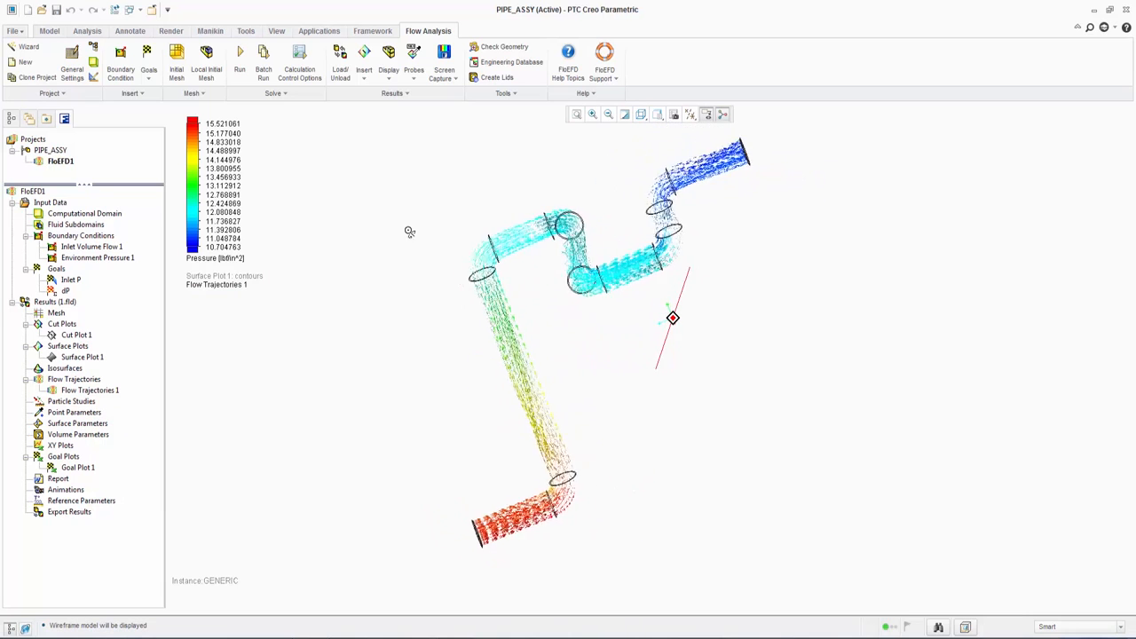
right_click(89, 391)
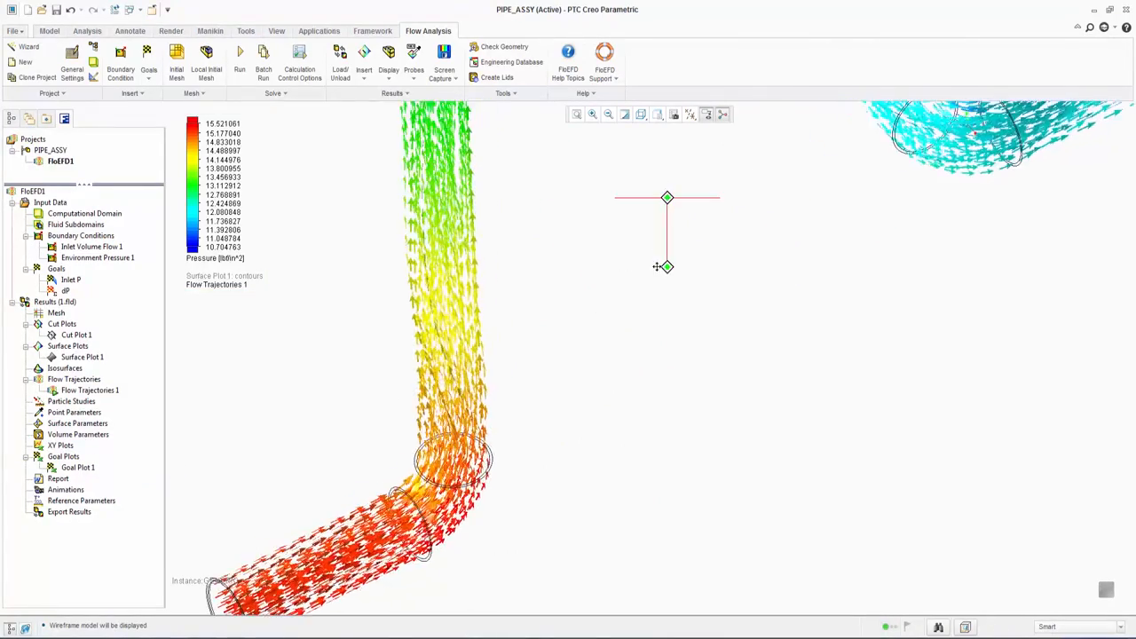
drag(668, 266, 612, 496)
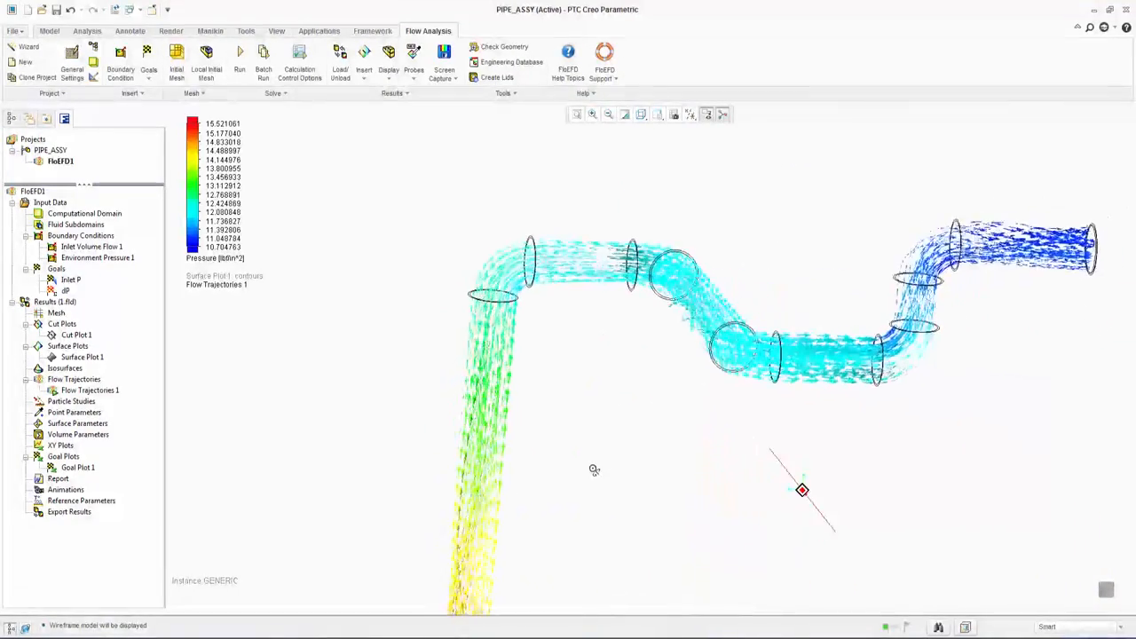
Step: Switch the pipe assembly to a standard saved orientation
click(656, 113)
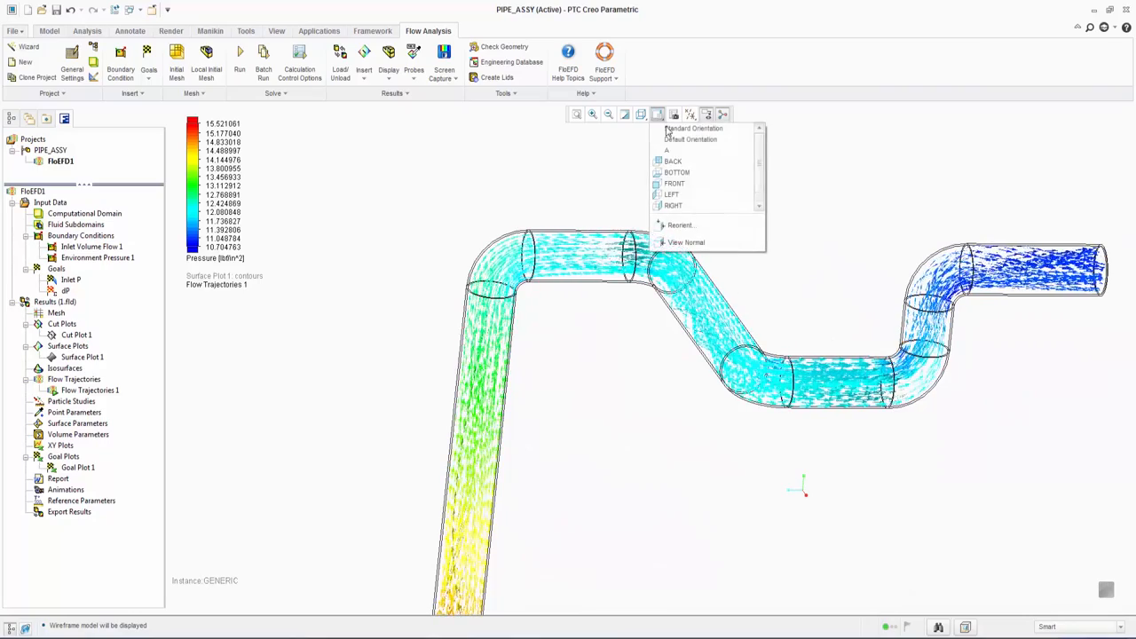
click(692, 139)
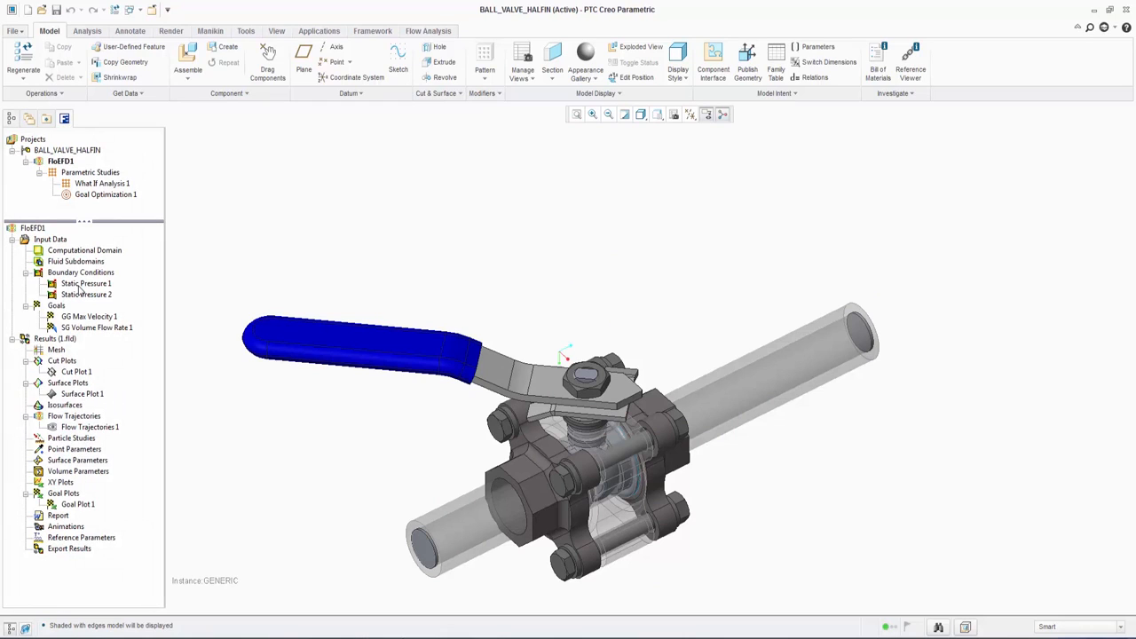
Step: Show Static Pressure 1 and 2 (20 and 19 lbf/in²) at the valve pipe ends, then clear the display
click(86, 284)
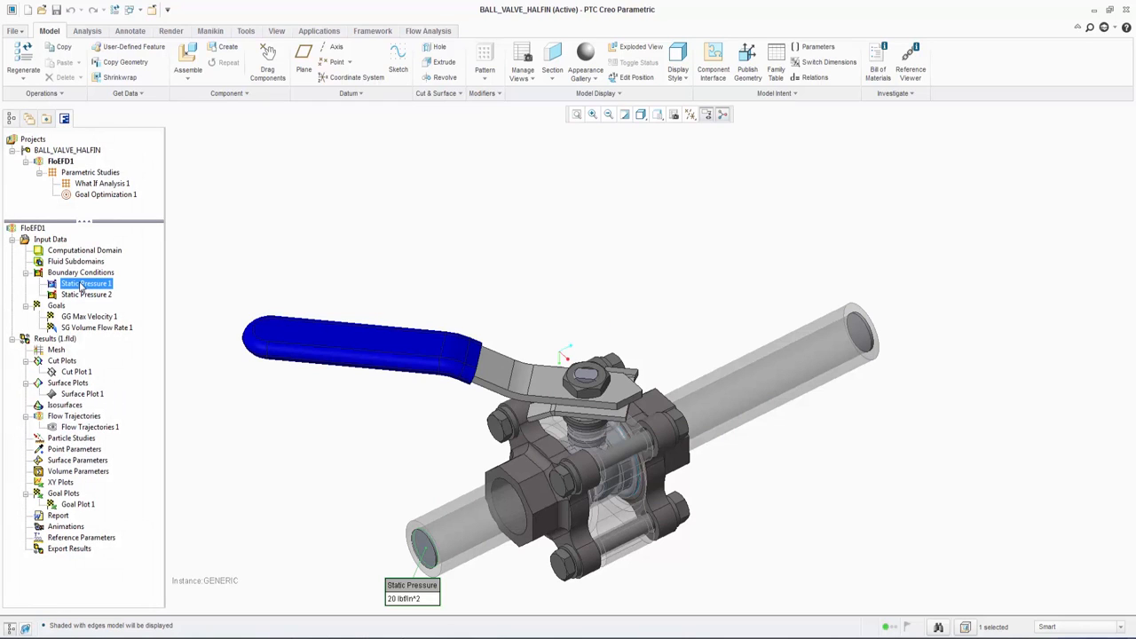
click(85, 295)
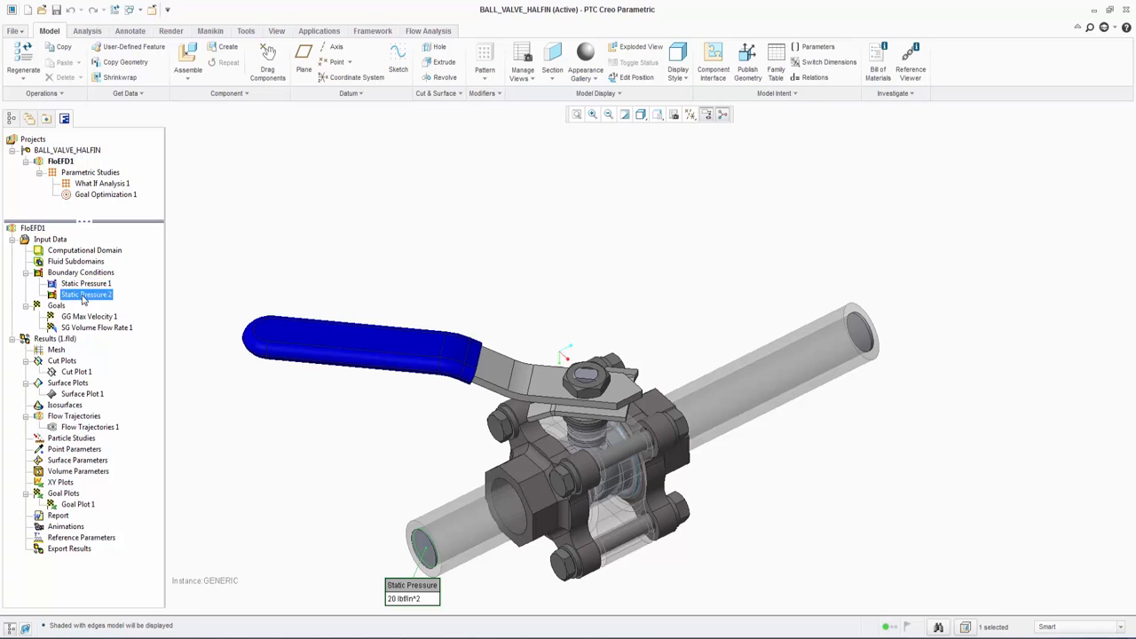
click(85, 284)
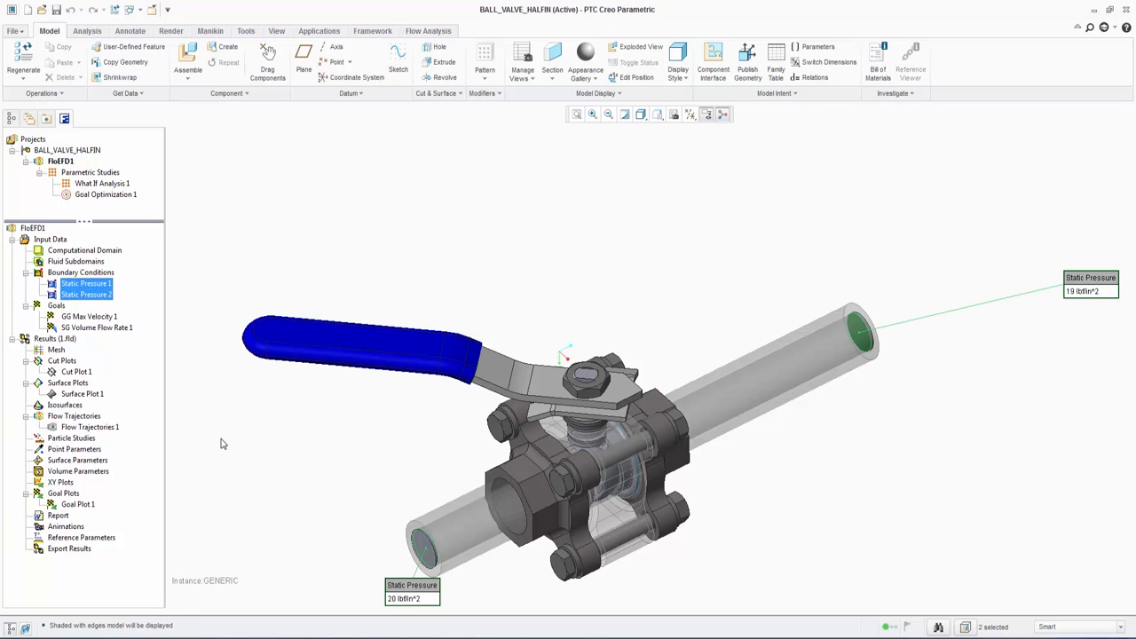
click(96, 326)
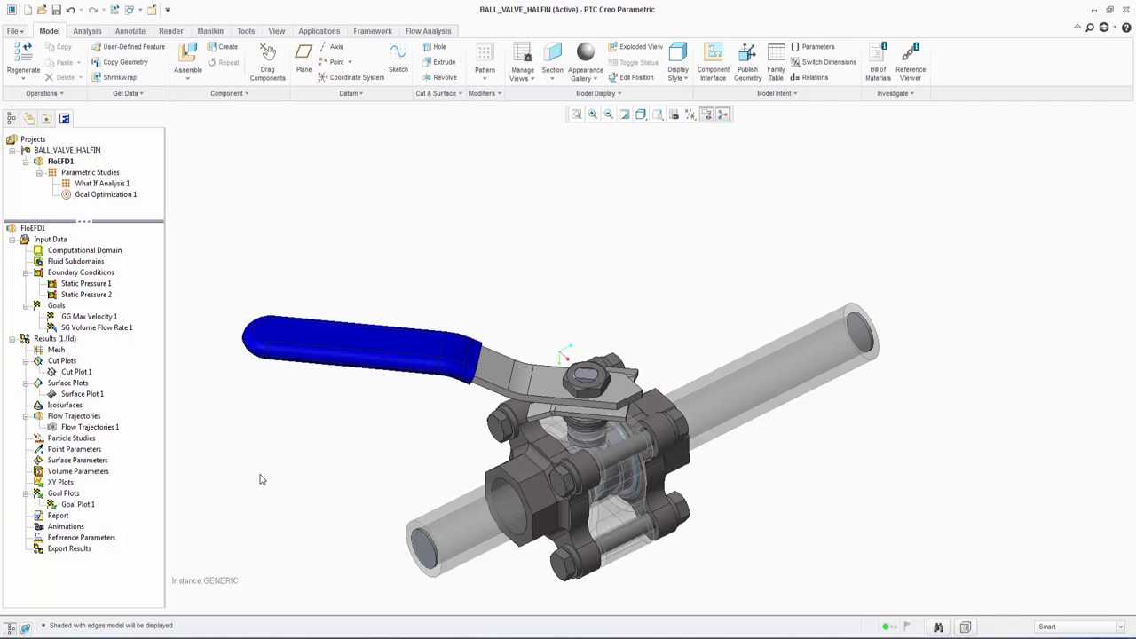
mouse_move(415, 40)
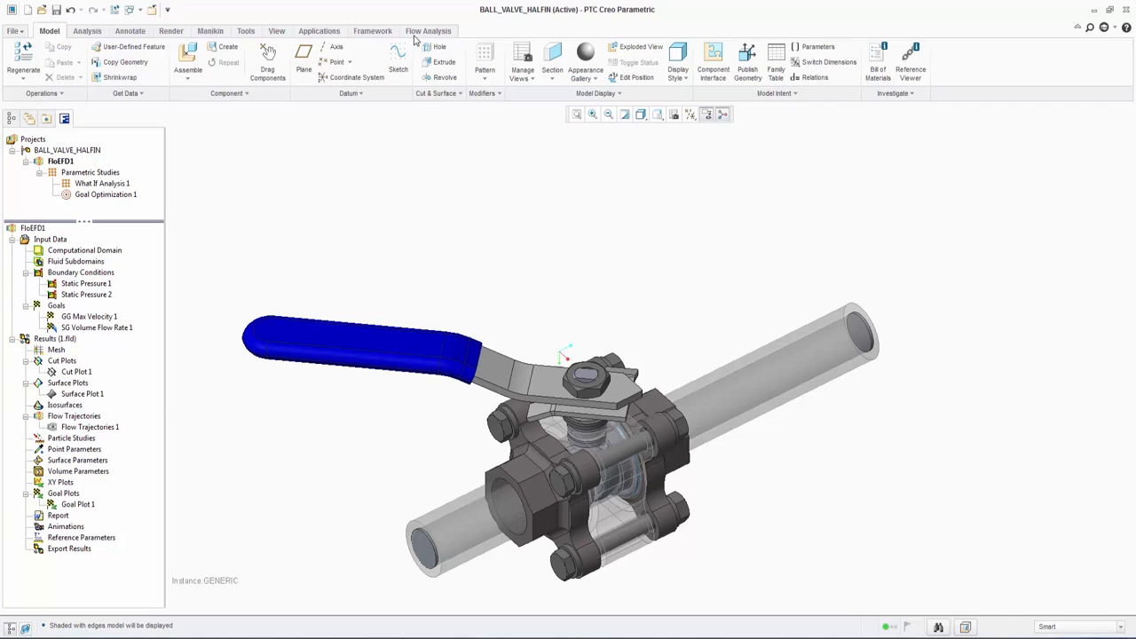
Step: Start What If Analysis 2 with family-table angle a26 varied as a range 0–60 in four values
click(429, 30)
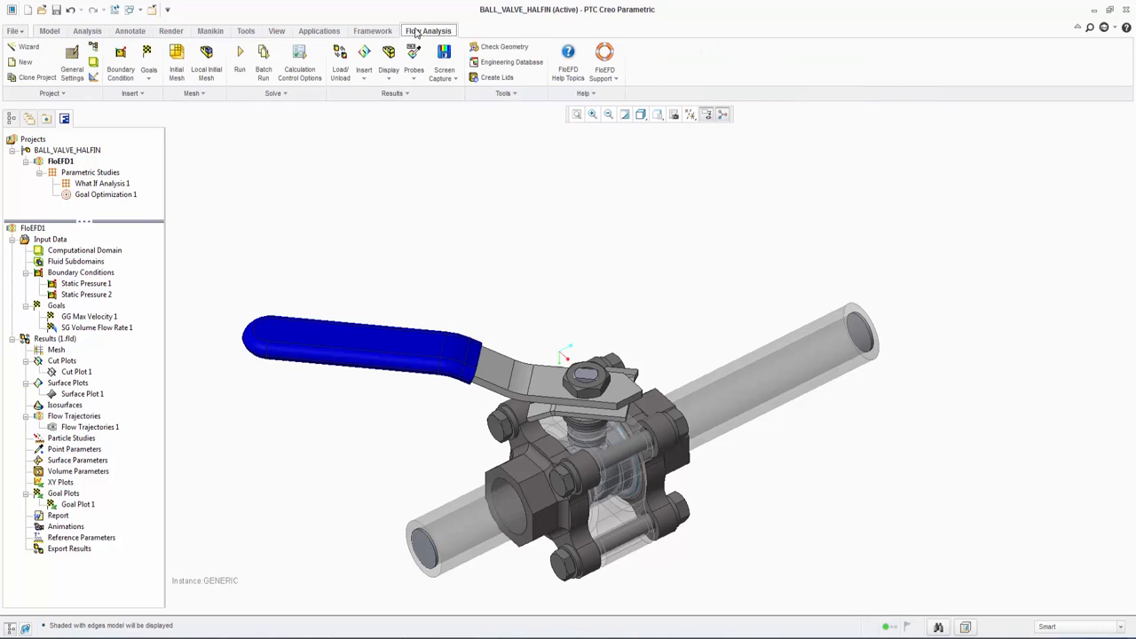
click(273, 92)
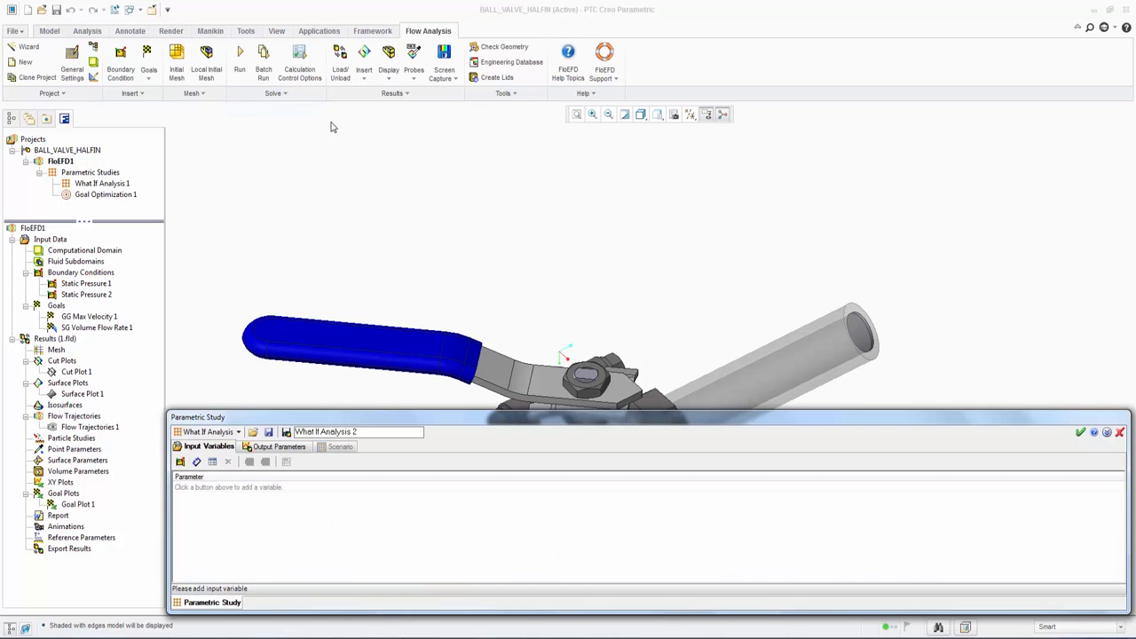
mouse_move(213, 469)
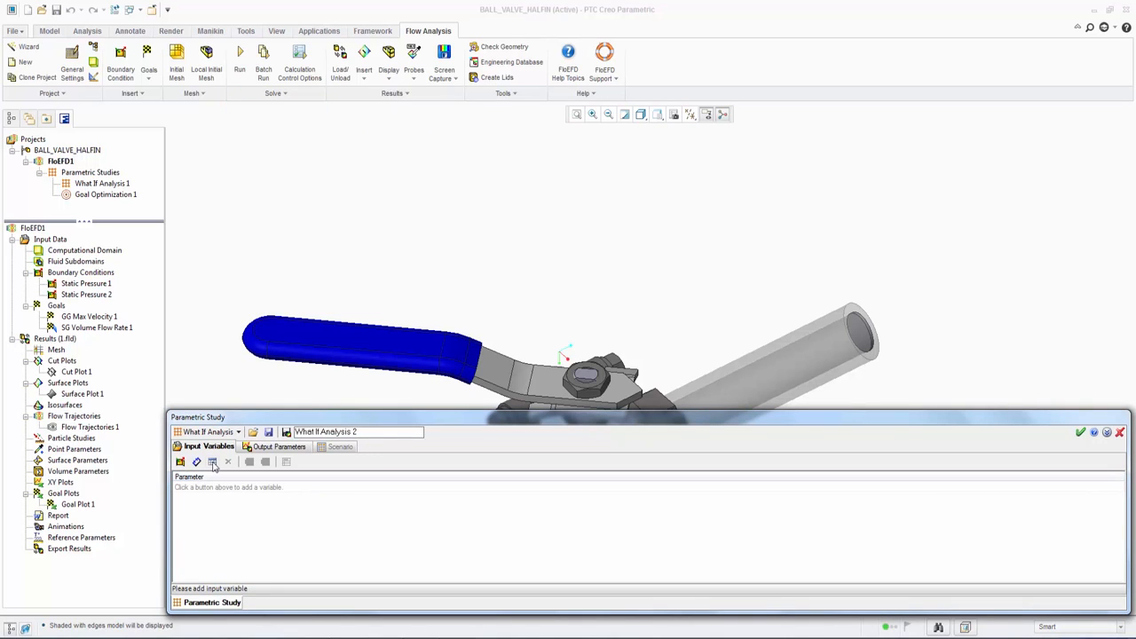
mouse_move(213, 461)
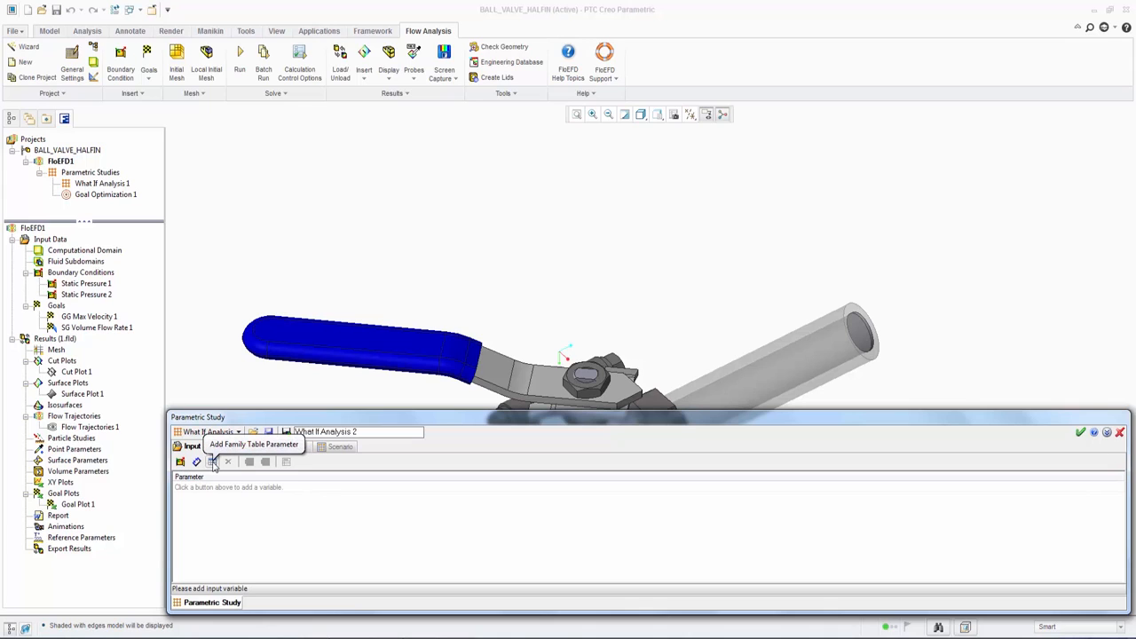
click(211, 461)
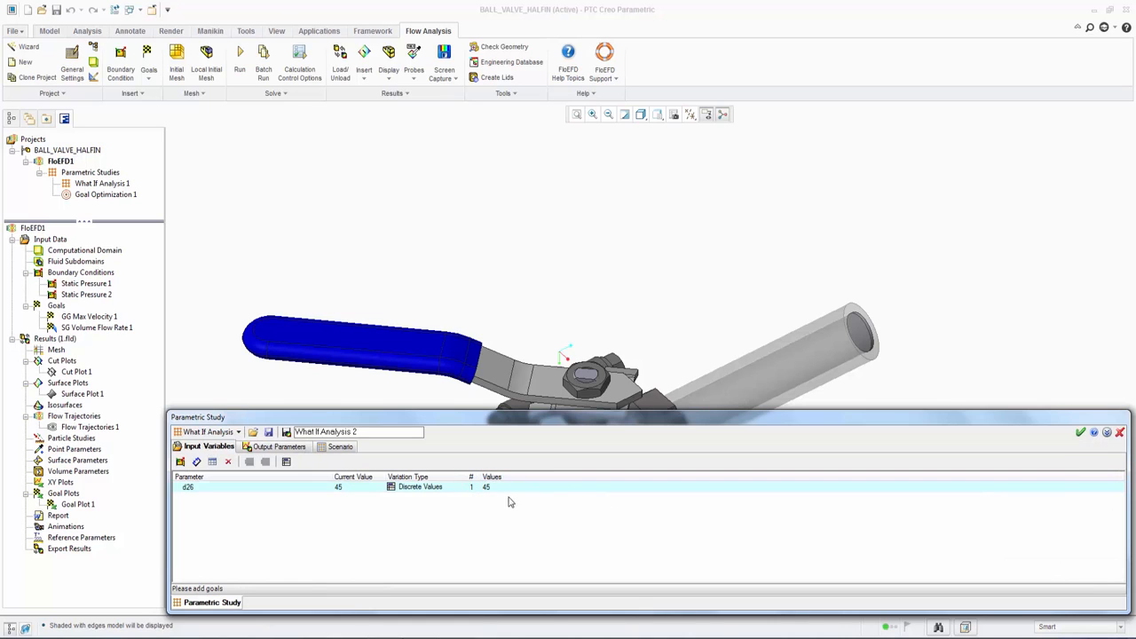
click(486, 486)
text(4)
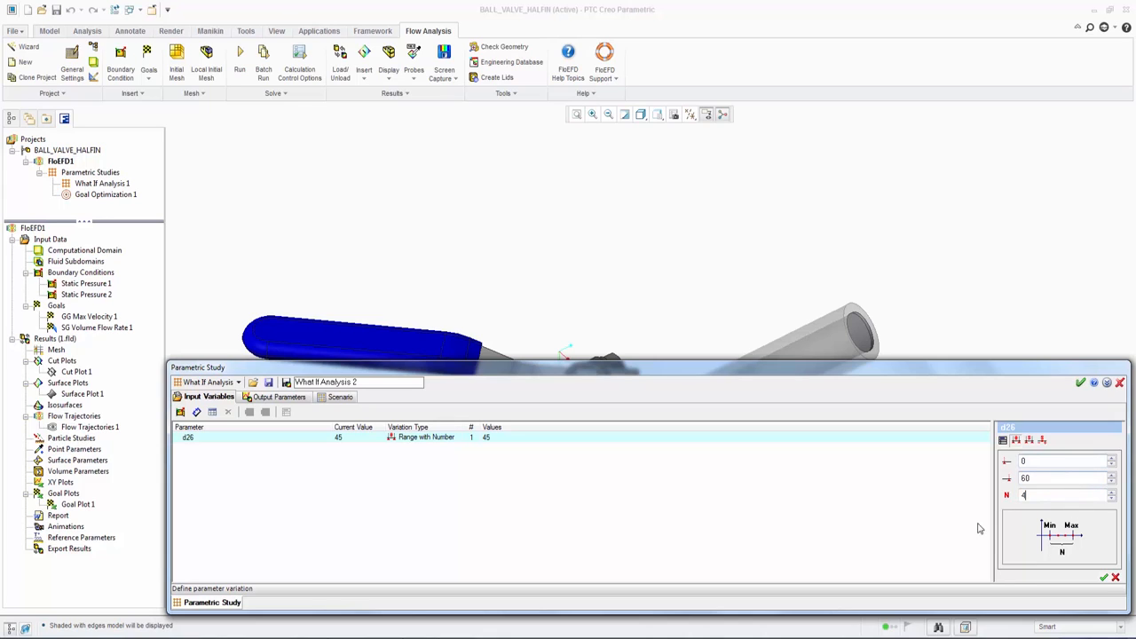
Step: Add goal SG Volume Flow Rate 1 as the output and view the design point scenarios
click(281, 398)
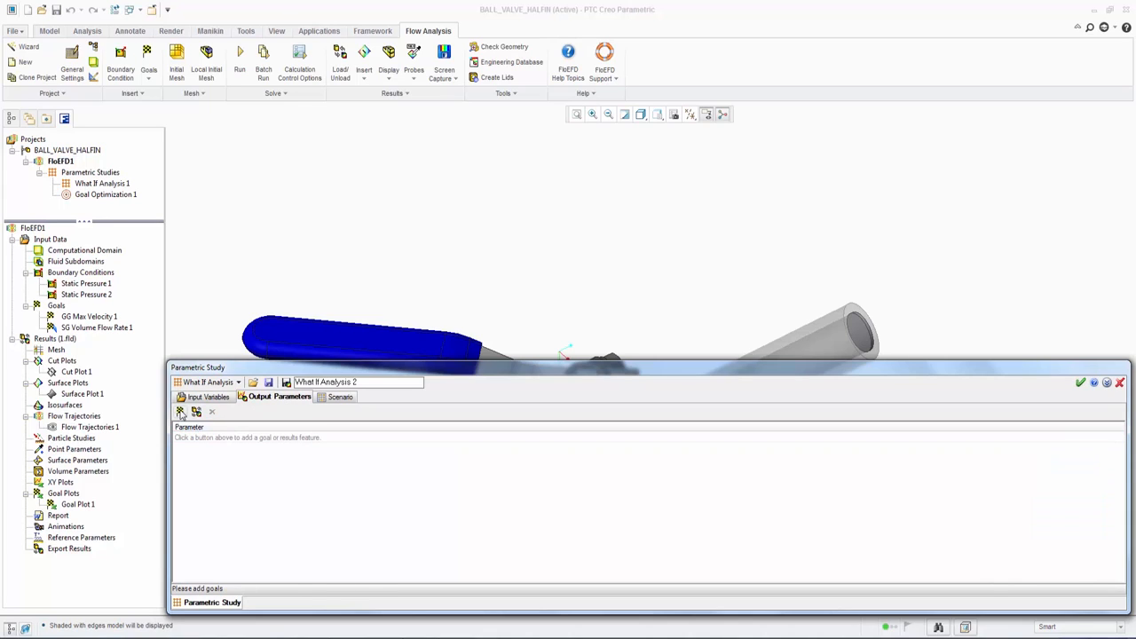
click(179, 412)
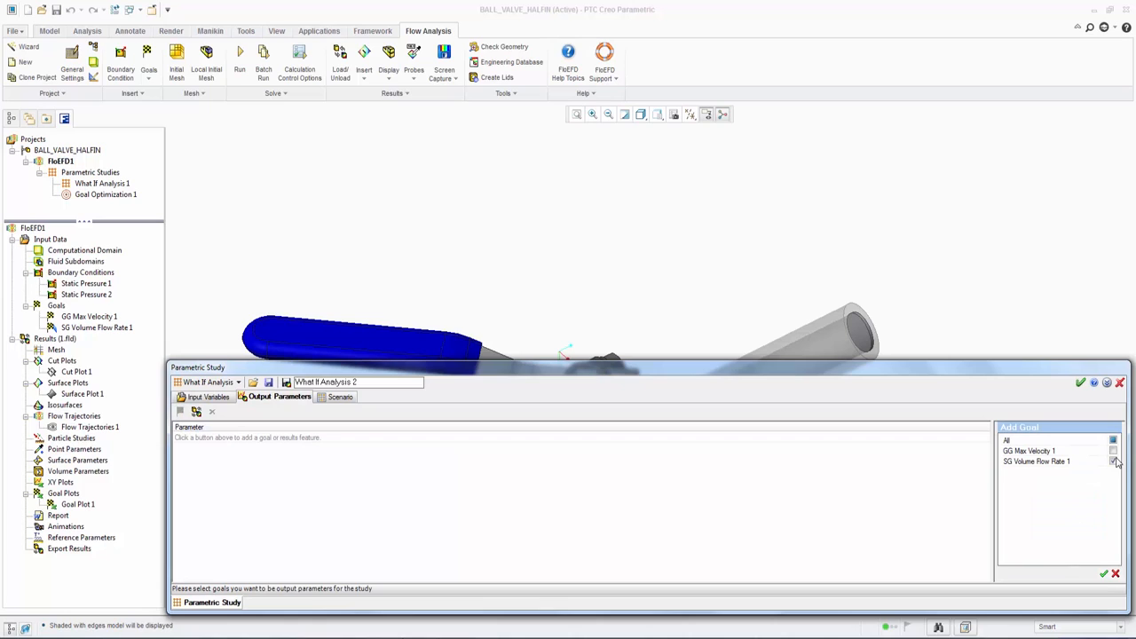
click(1112, 462)
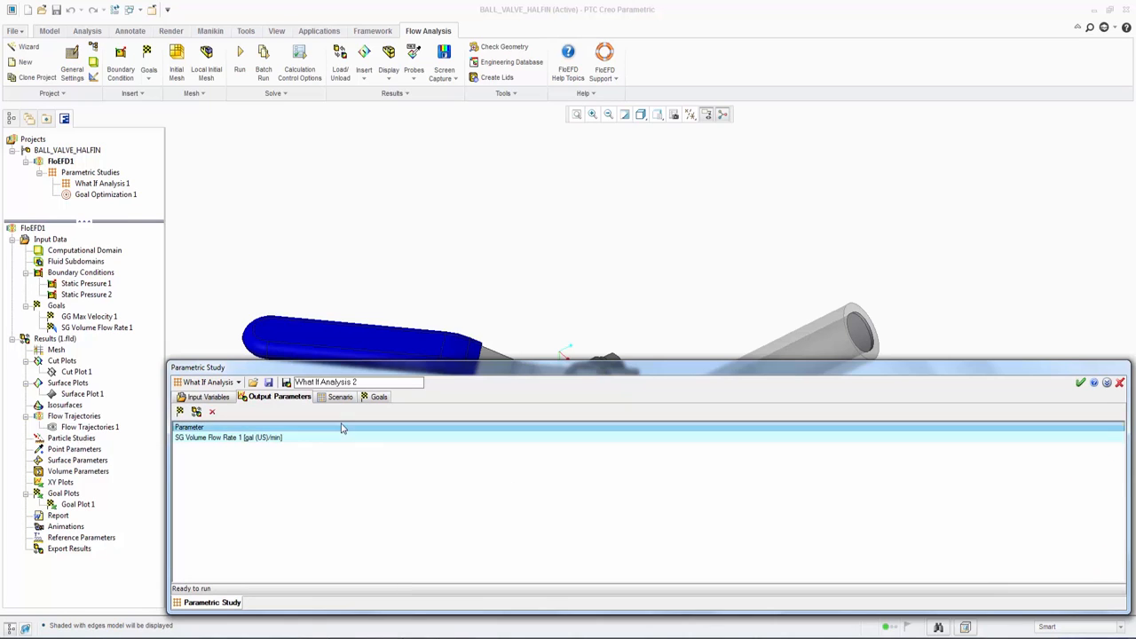
click(341, 398)
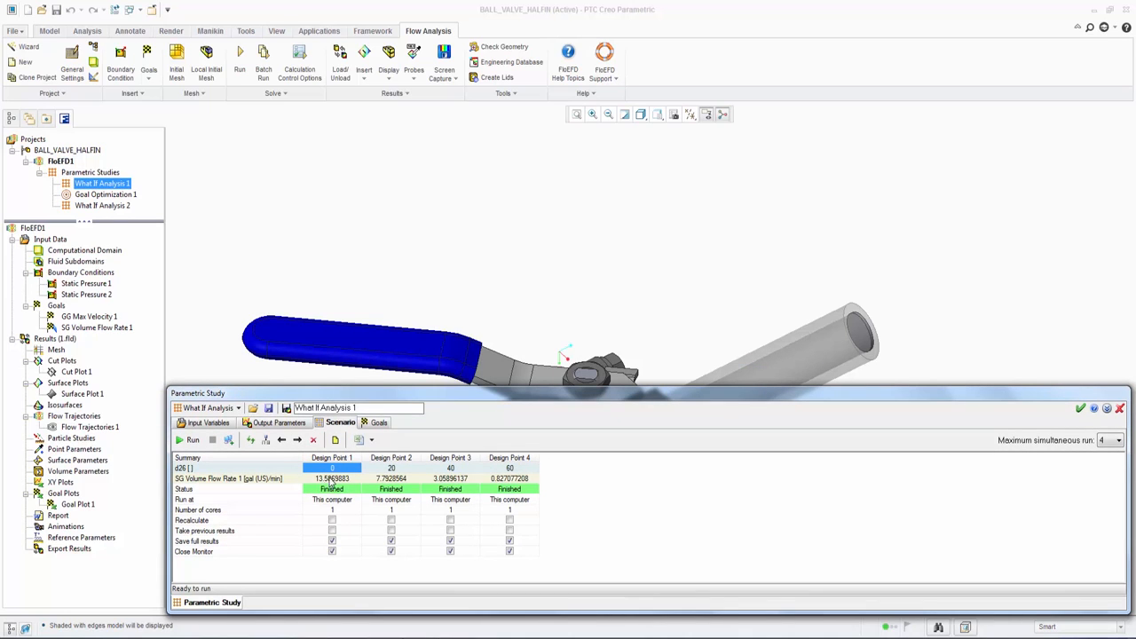
Step: Review the scenario results and reset the what-if study to an empty analysis
click(332, 472)
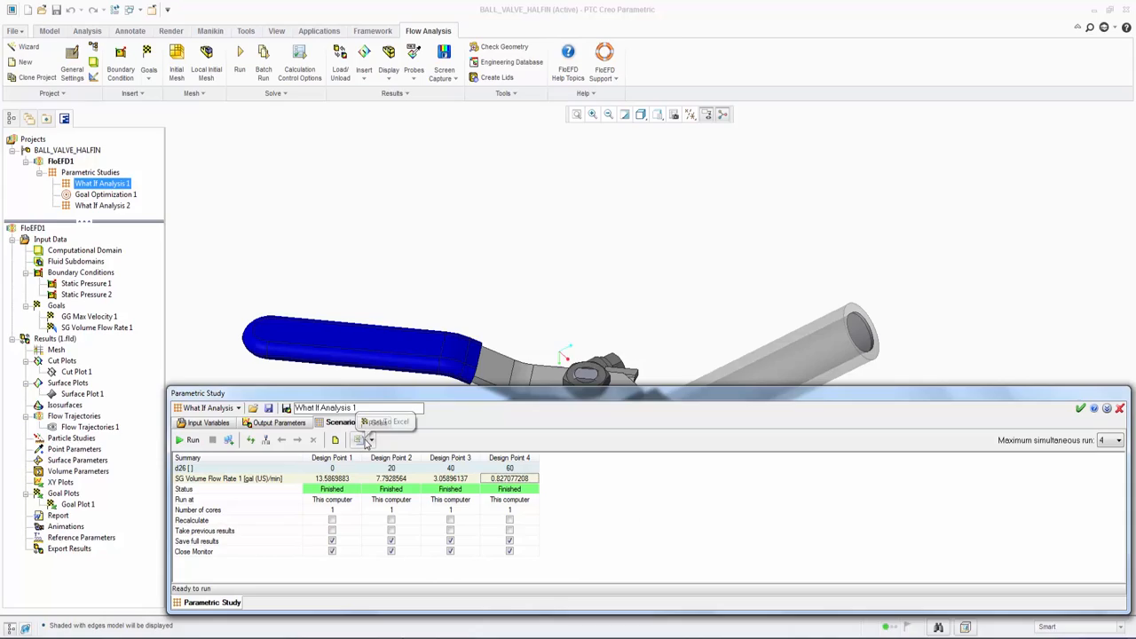
click(359, 422)
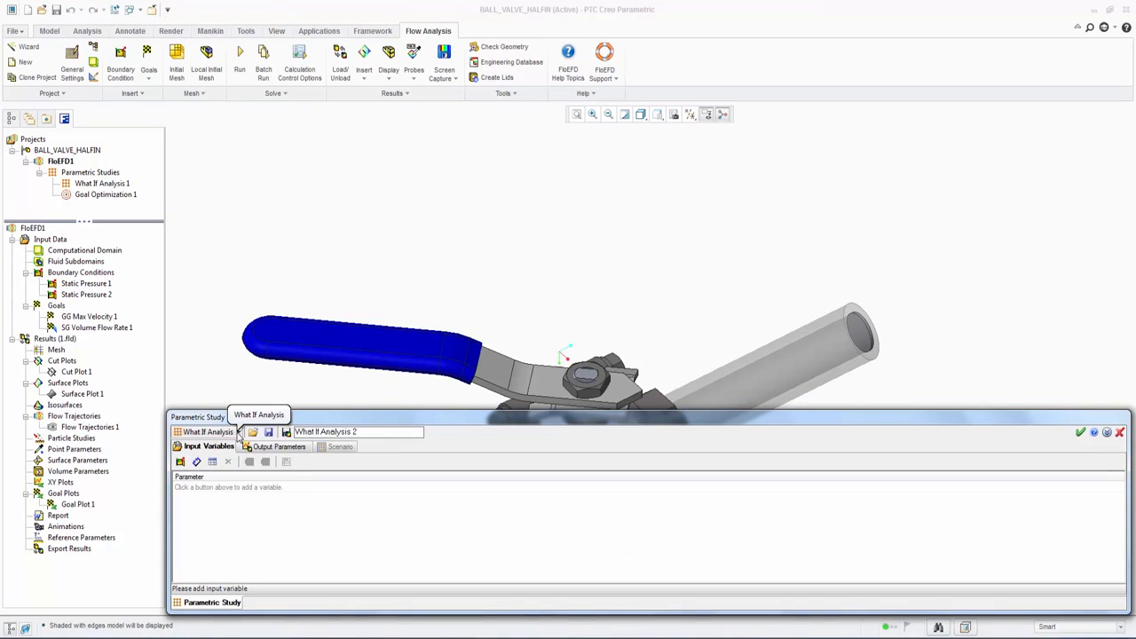
Step: Switch to goal optimization targeting 10 gal/min volume flow with 0.2 gal/min tolerance
click(238, 433)
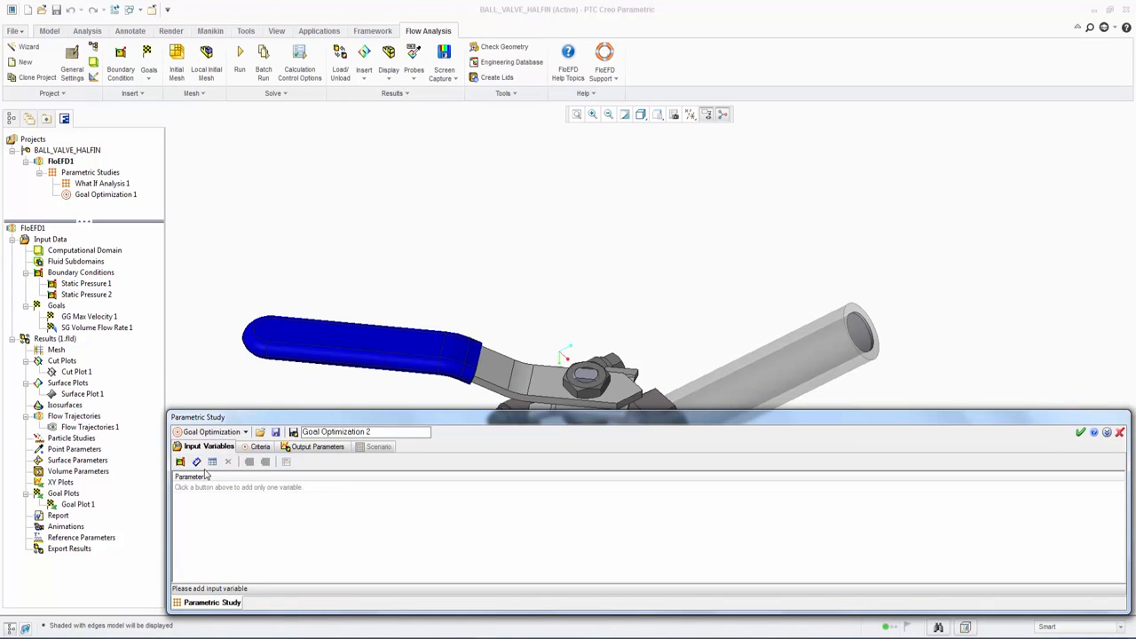
mouse_move(195, 461)
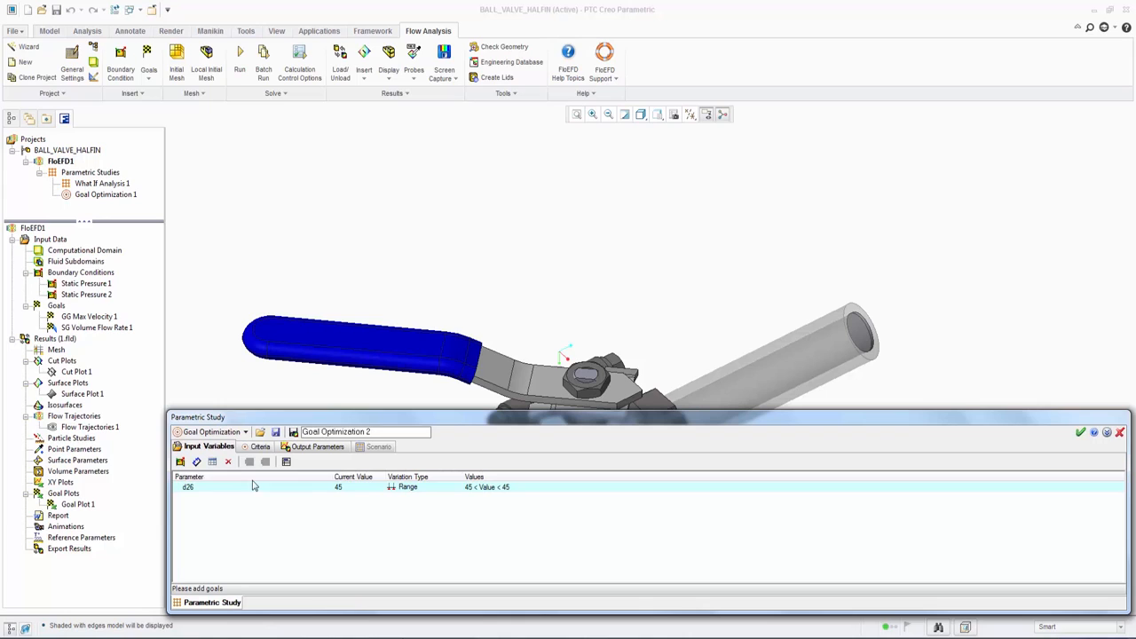
click(259, 448)
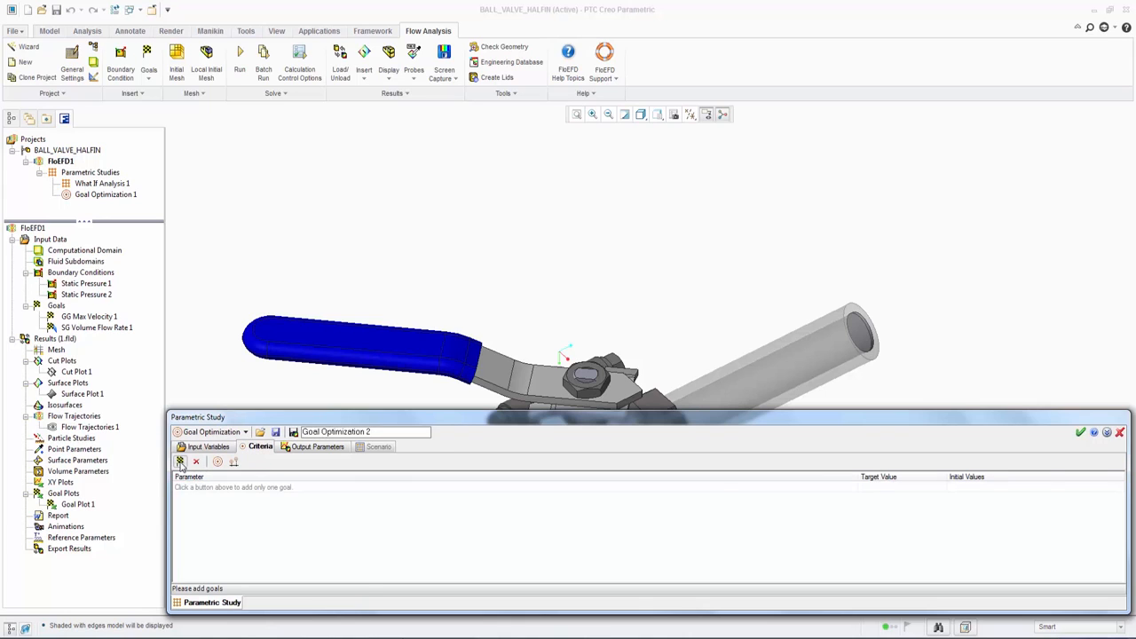
click(181, 461)
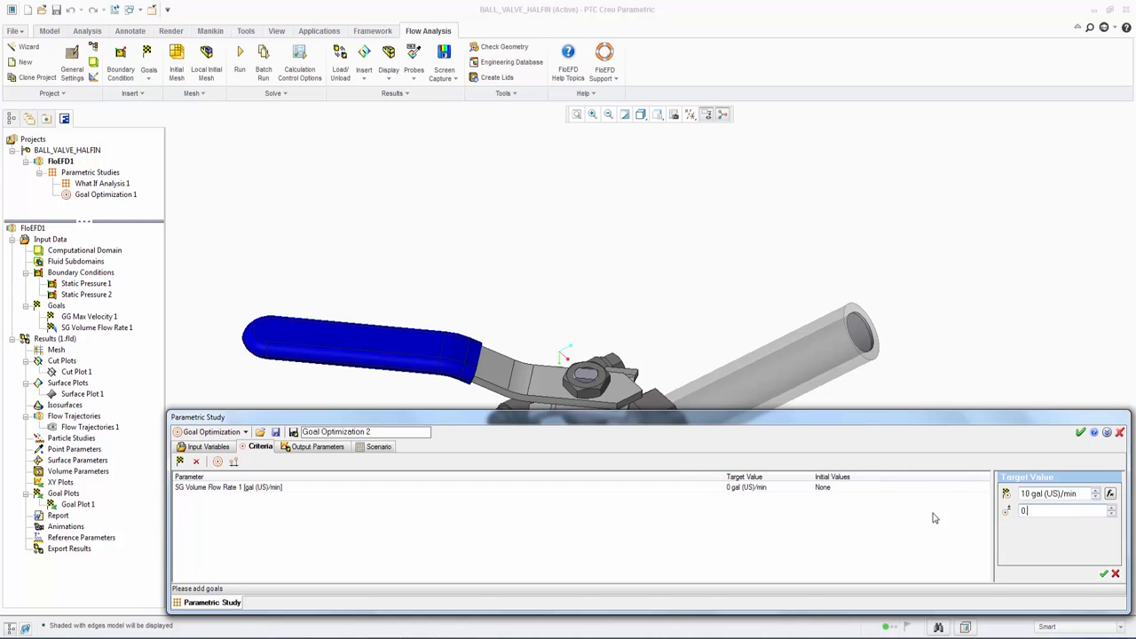
text(0.2 gal (US)/min)
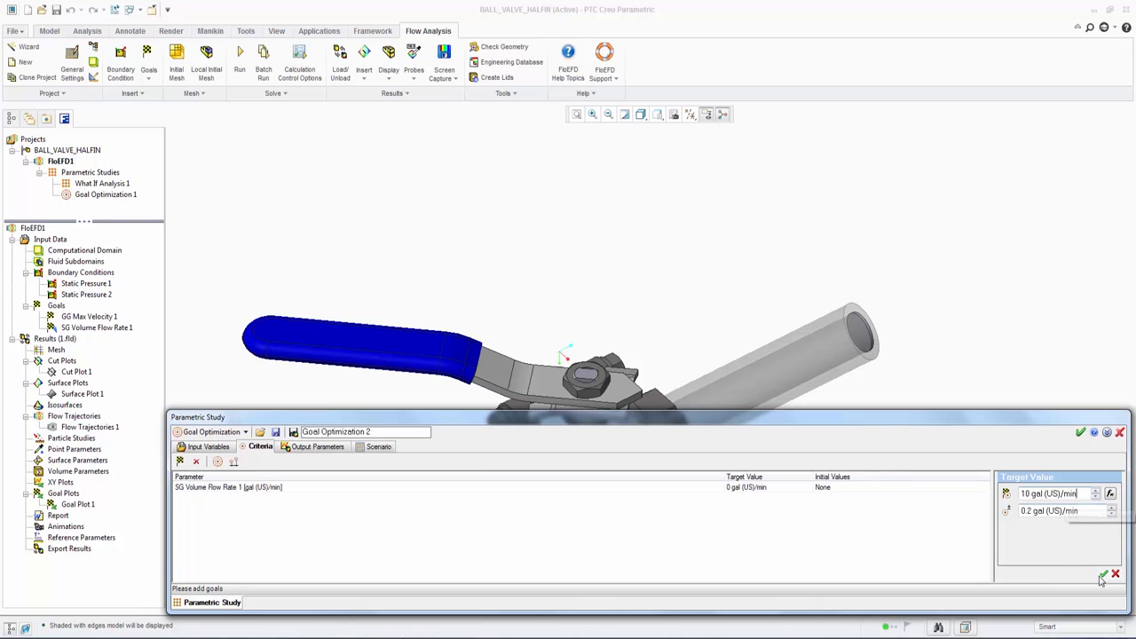
click(318, 447)
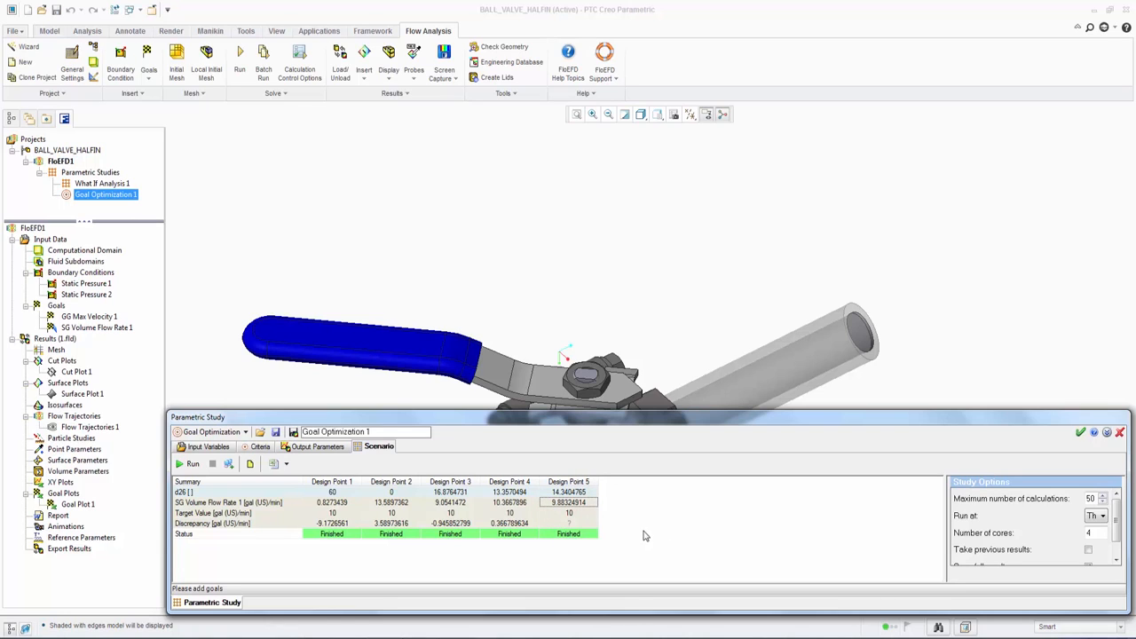
mouse_move(554, 522)
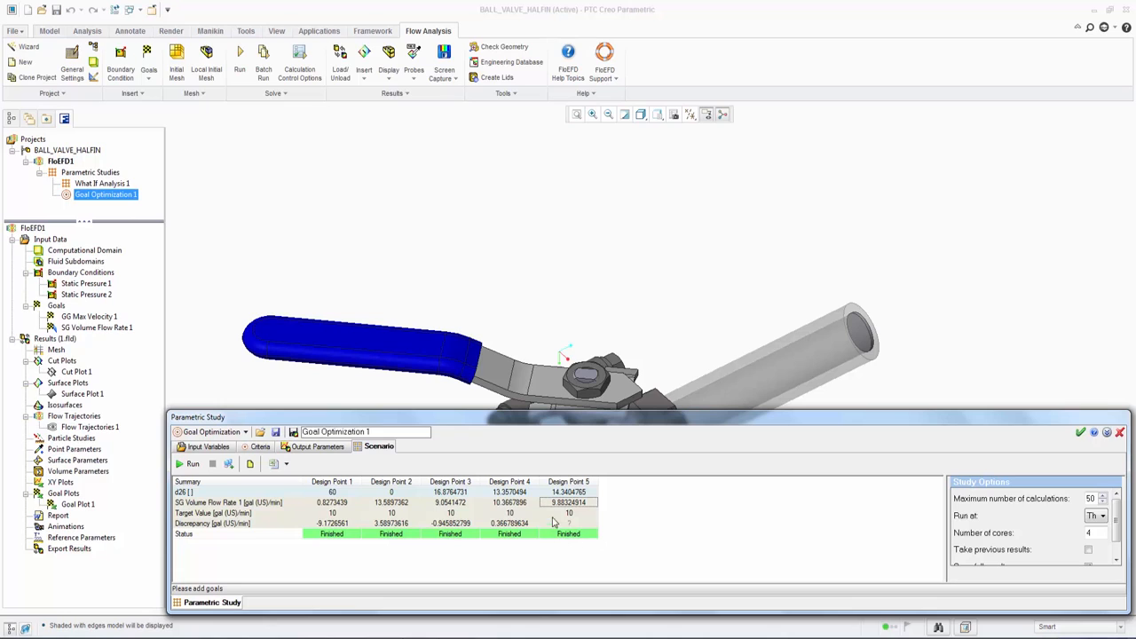
mouse_move(593, 541)
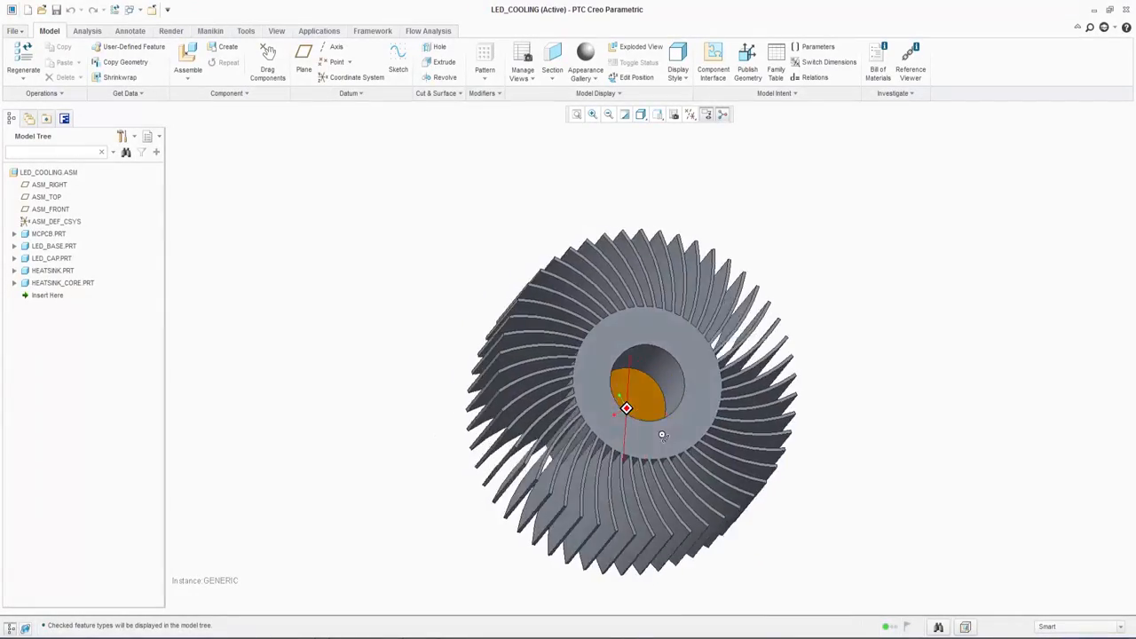
Step: Orbit the LED cooling heatsink to its LED board side and bring up the Flow Analysis commands
drag(661, 435, 815, 443)
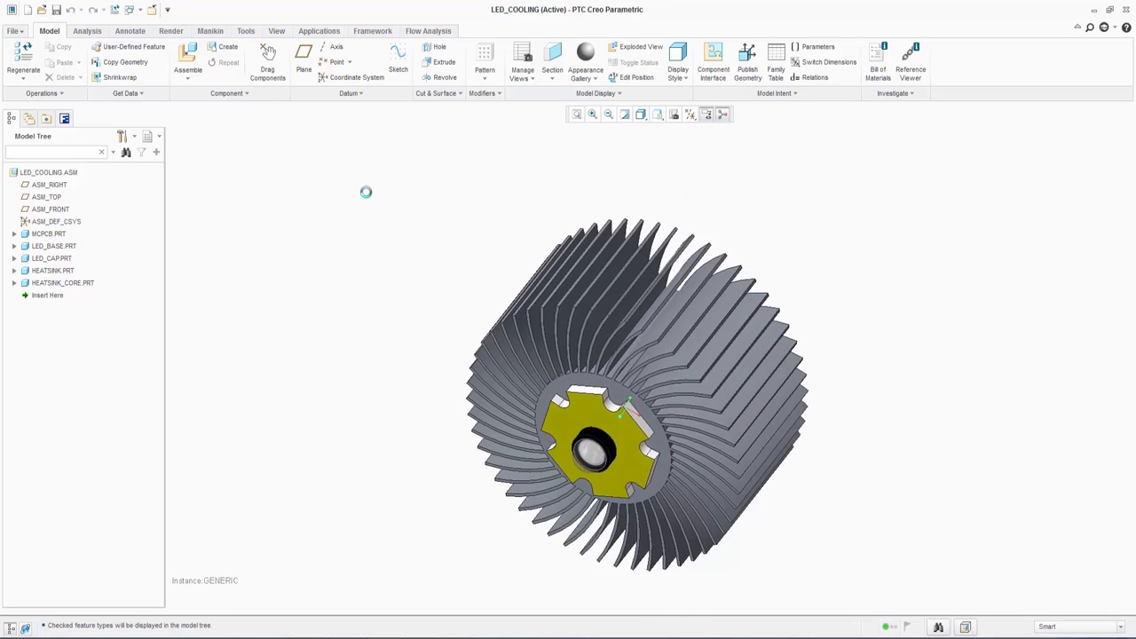
click(429, 30)
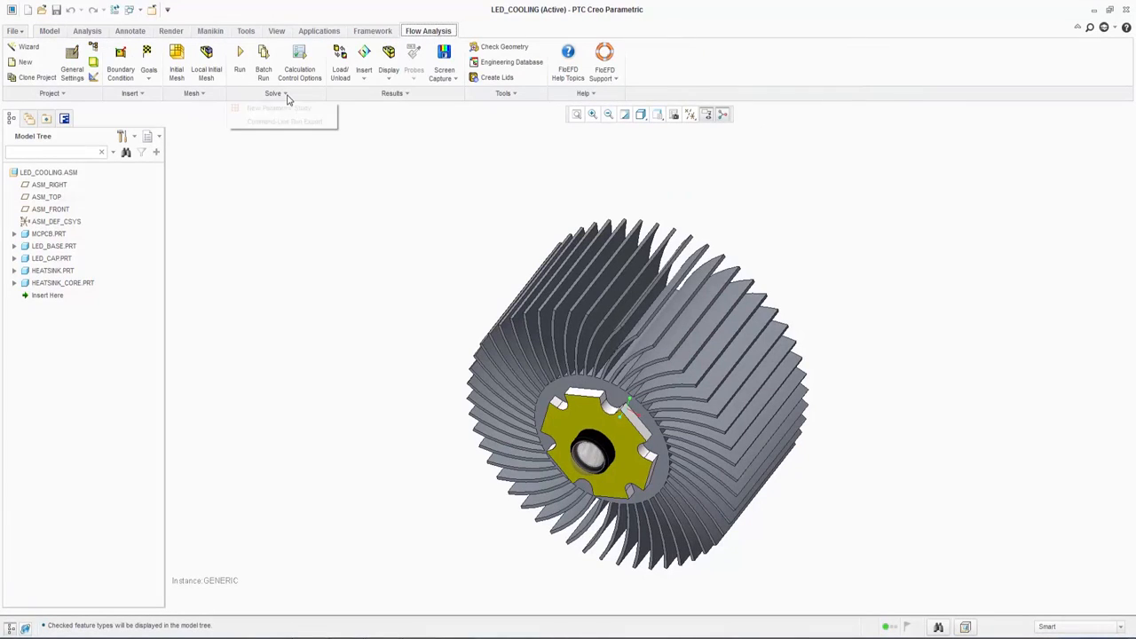
Step: Start a what-if study and add heatsink extrude dimension d3 (1, 0.5, 1.5) as an input
click(281, 108)
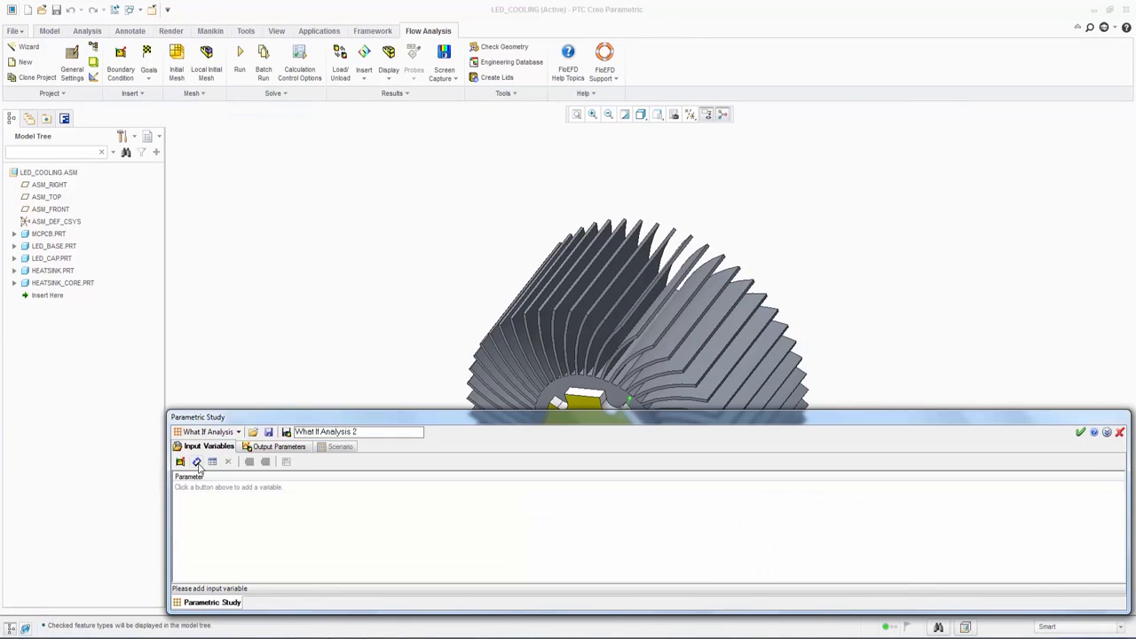
click(197, 461)
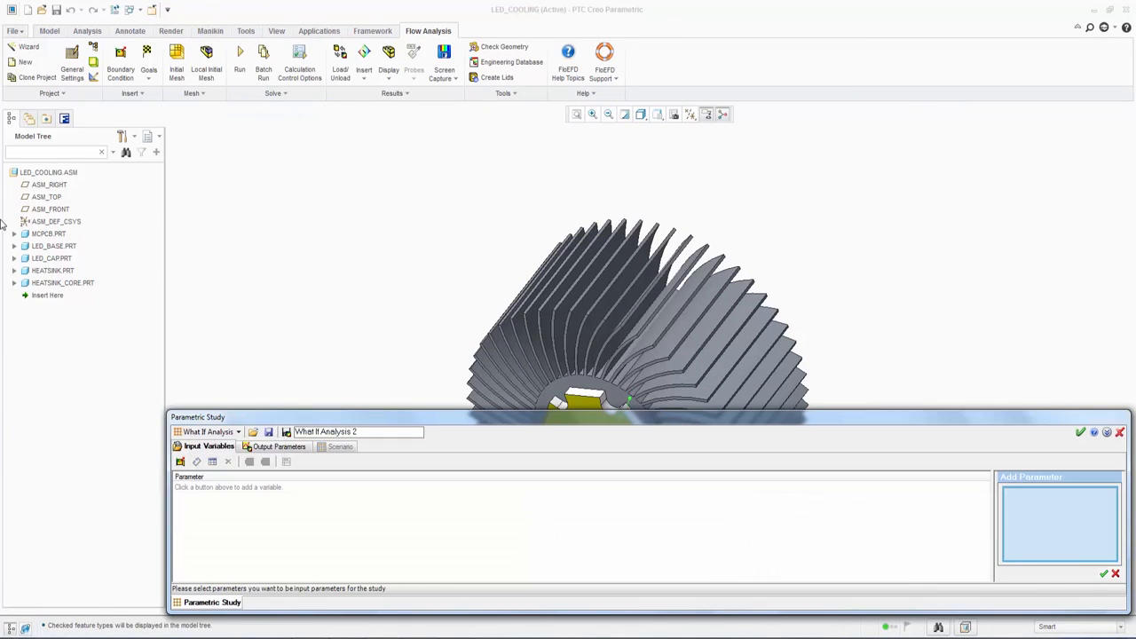
click(15, 270)
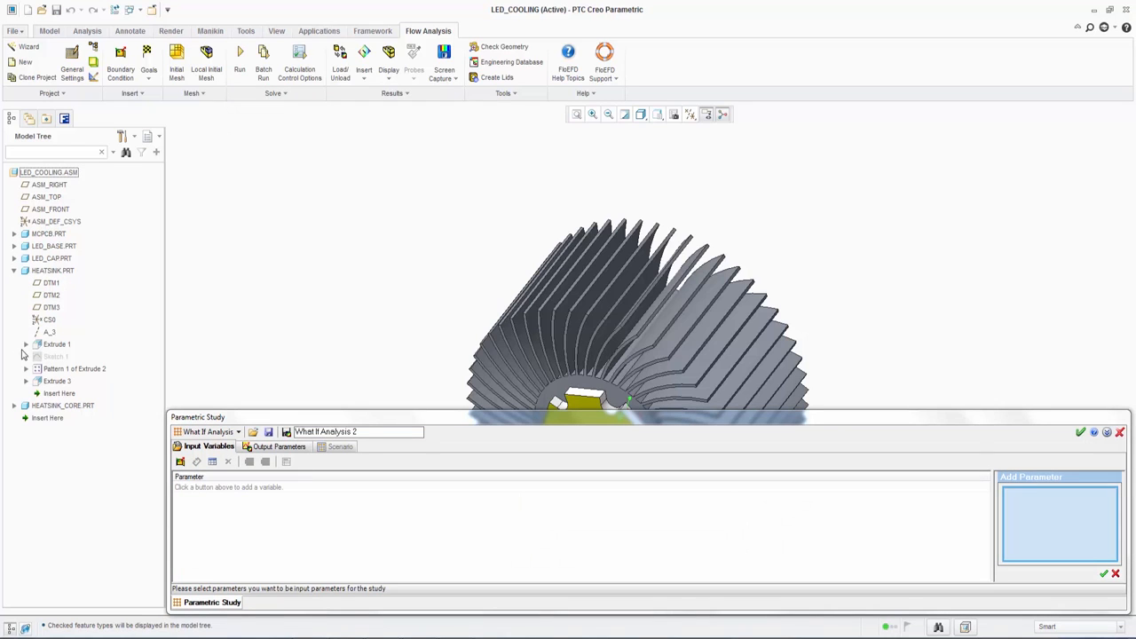
right_click(57, 344)
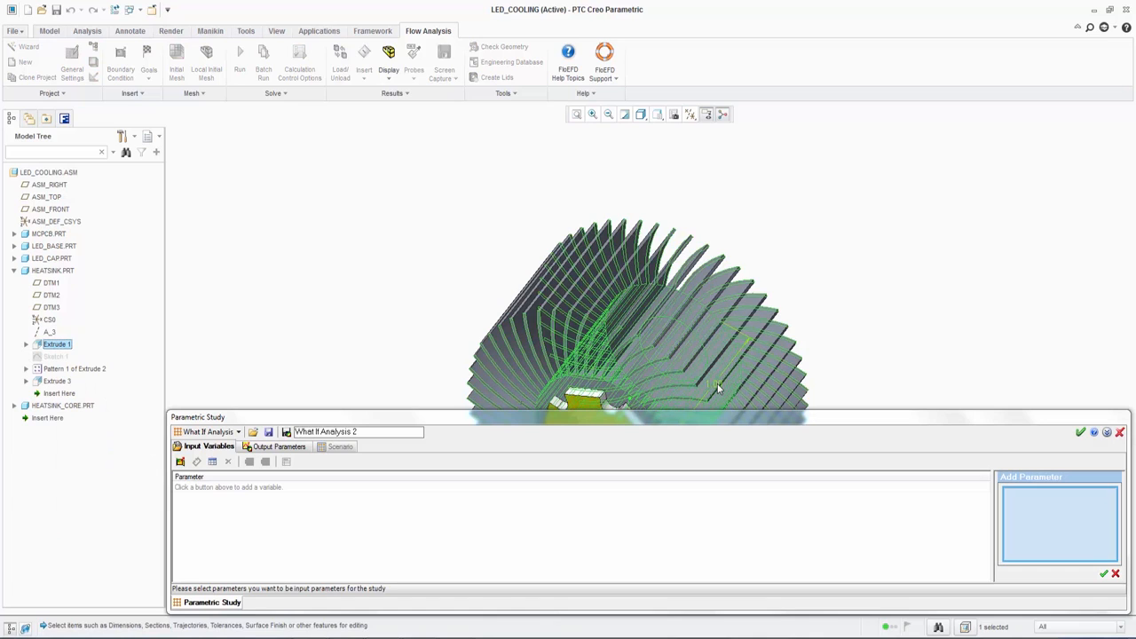
click(181, 461)
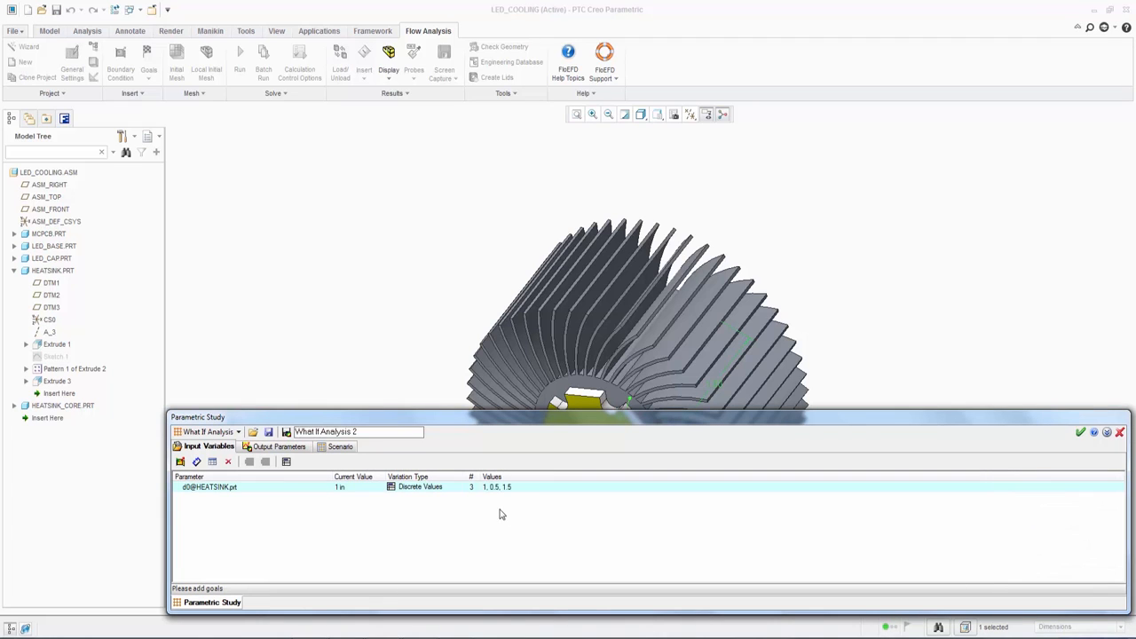
Step: Add fin pattern parameter p20 as a range 20–80 with four values
click(195, 461)
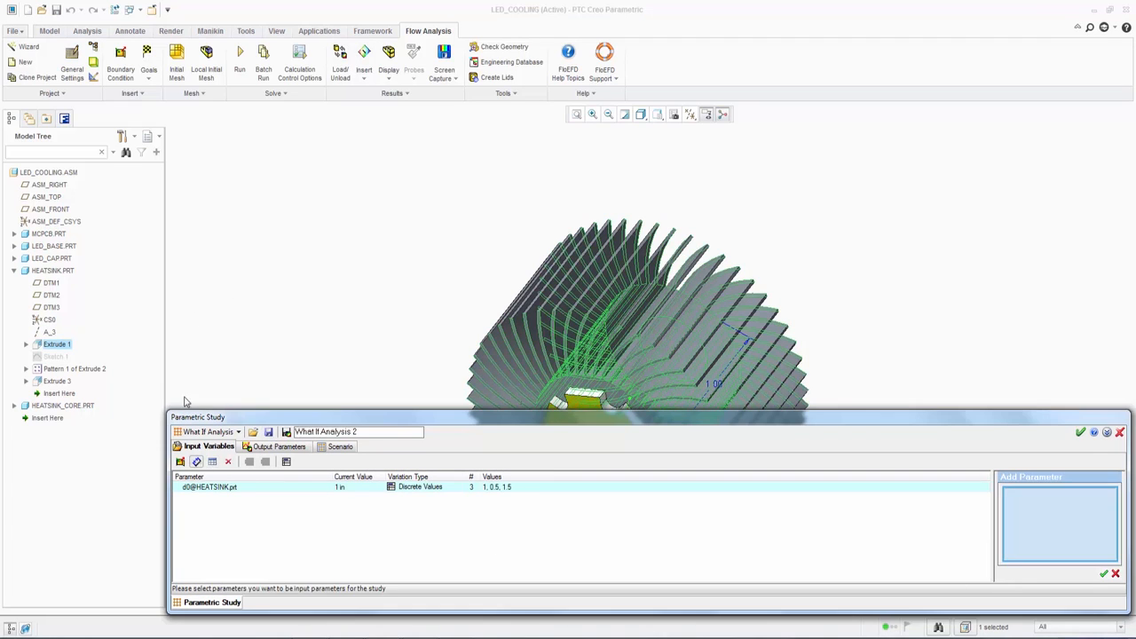
right_click(69, 368)
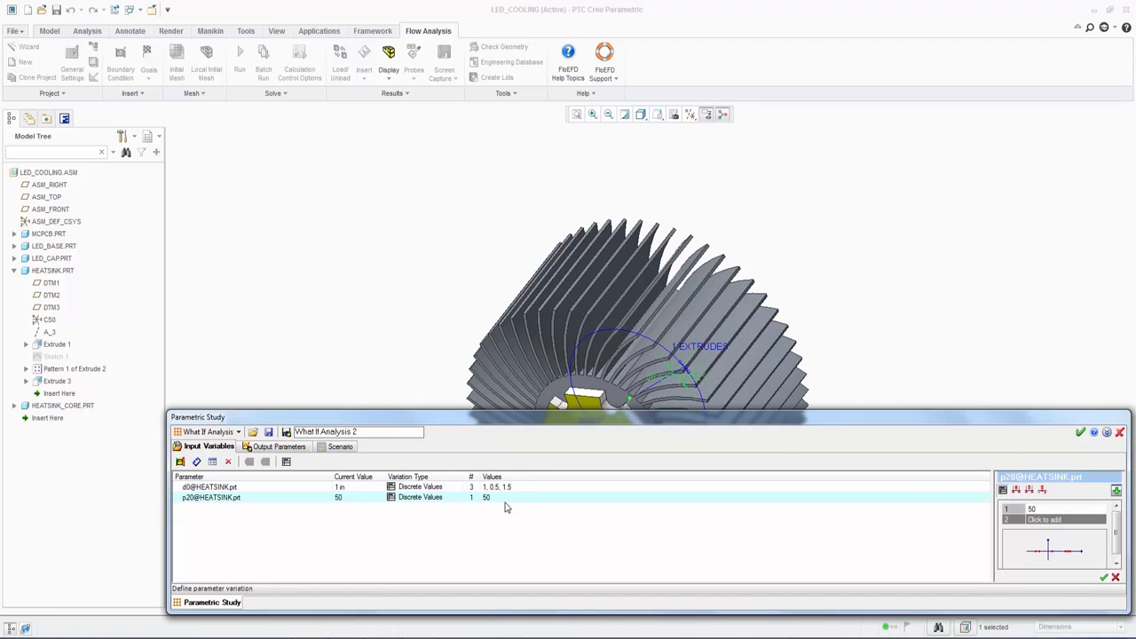
click(422, 497)
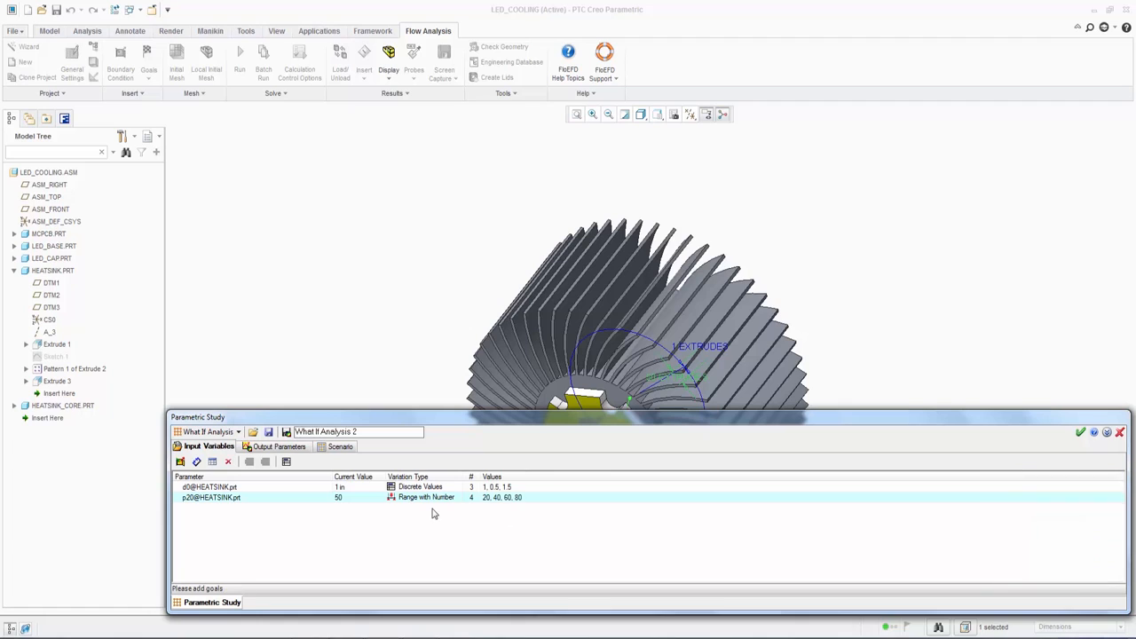
Step: Set LED temperature as output, solve the 12 design points and mark design point 5's lowest temperature
click(276, 445)
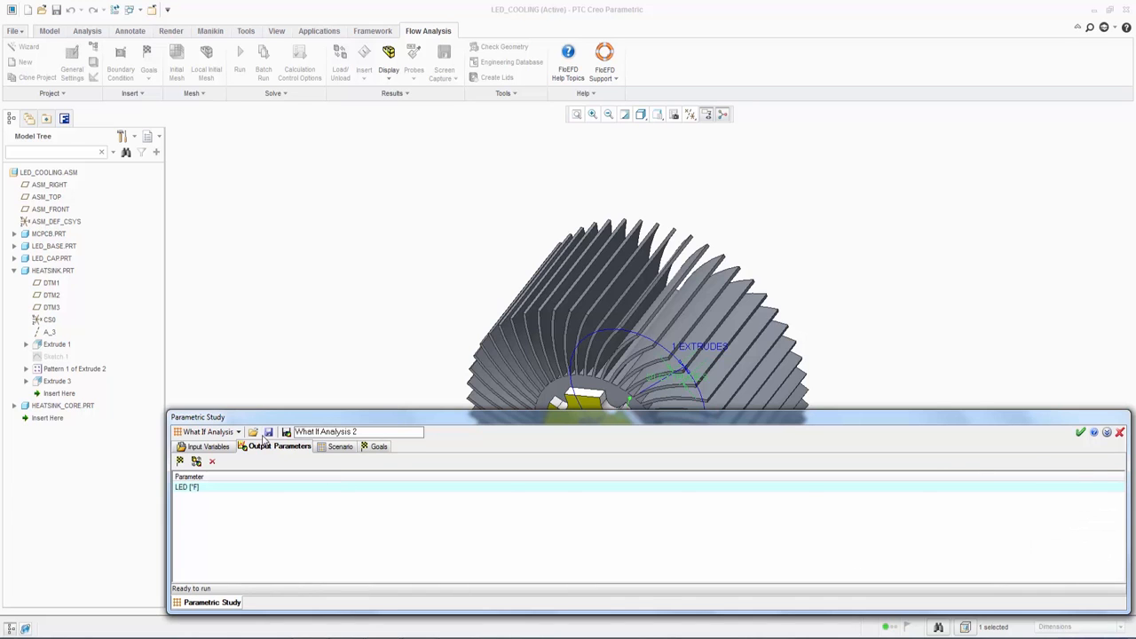
click(341, 445)
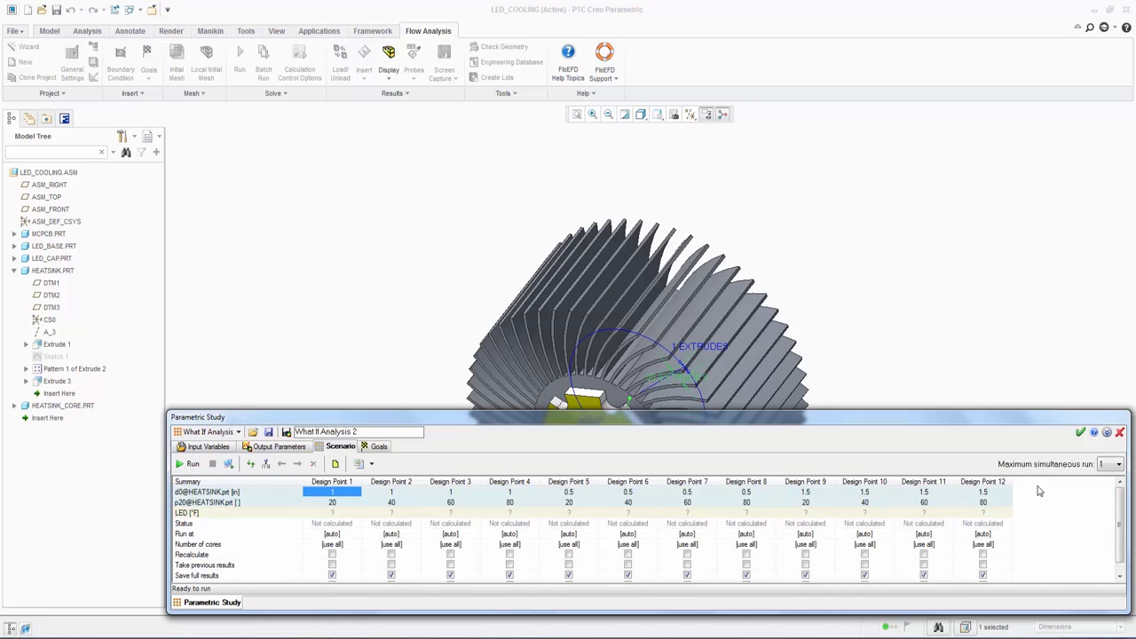
click(192, 463)
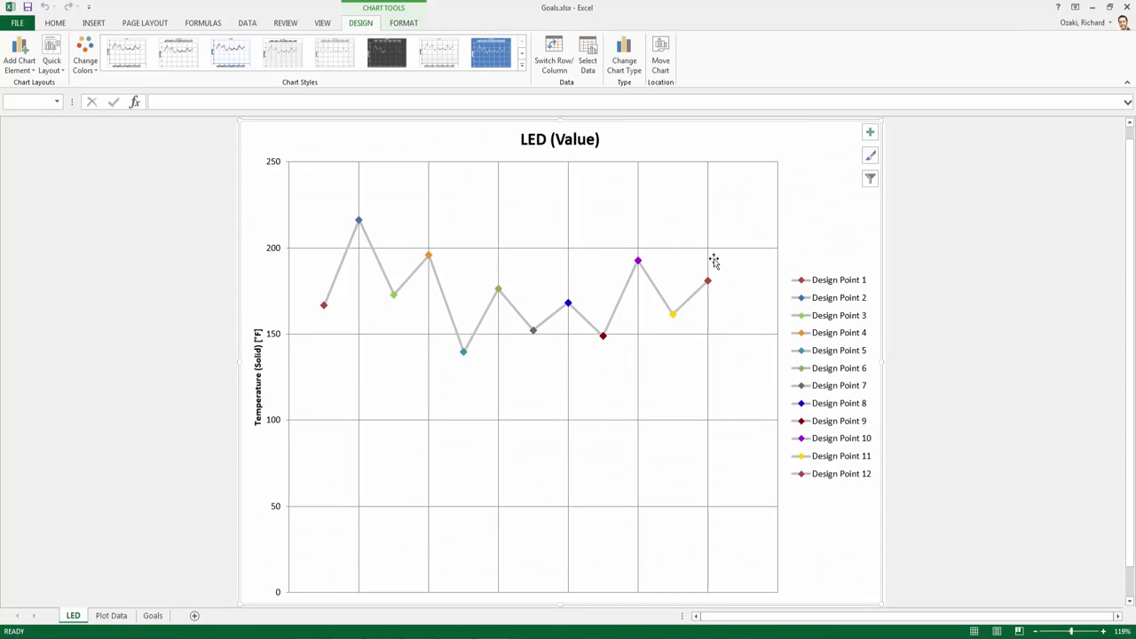
mouse_move(462, 355)
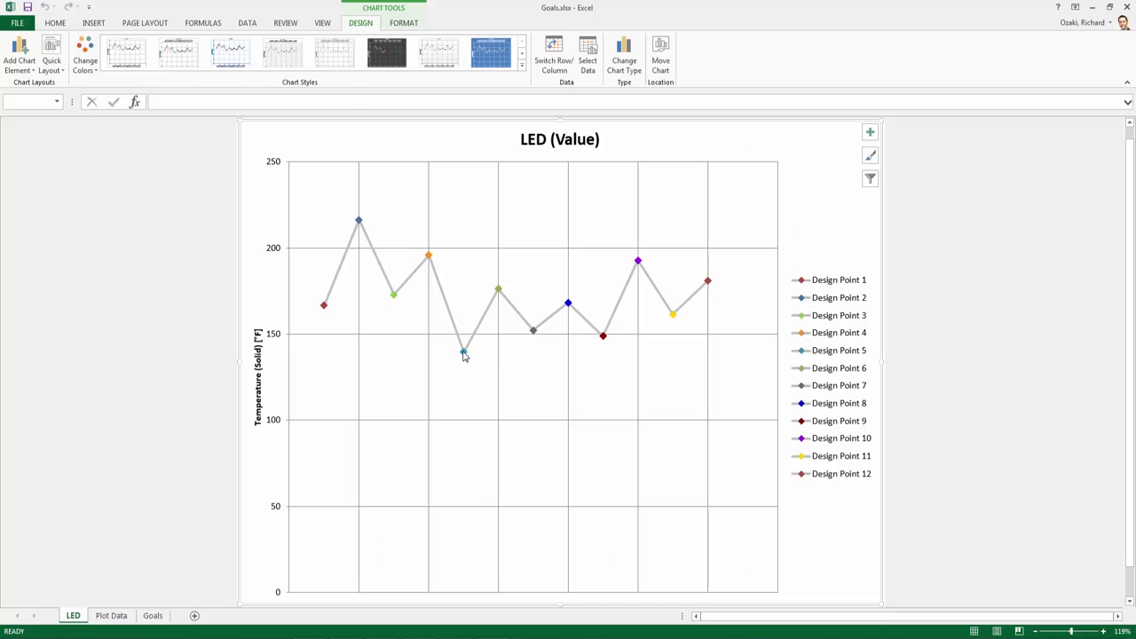
click(461, 351)
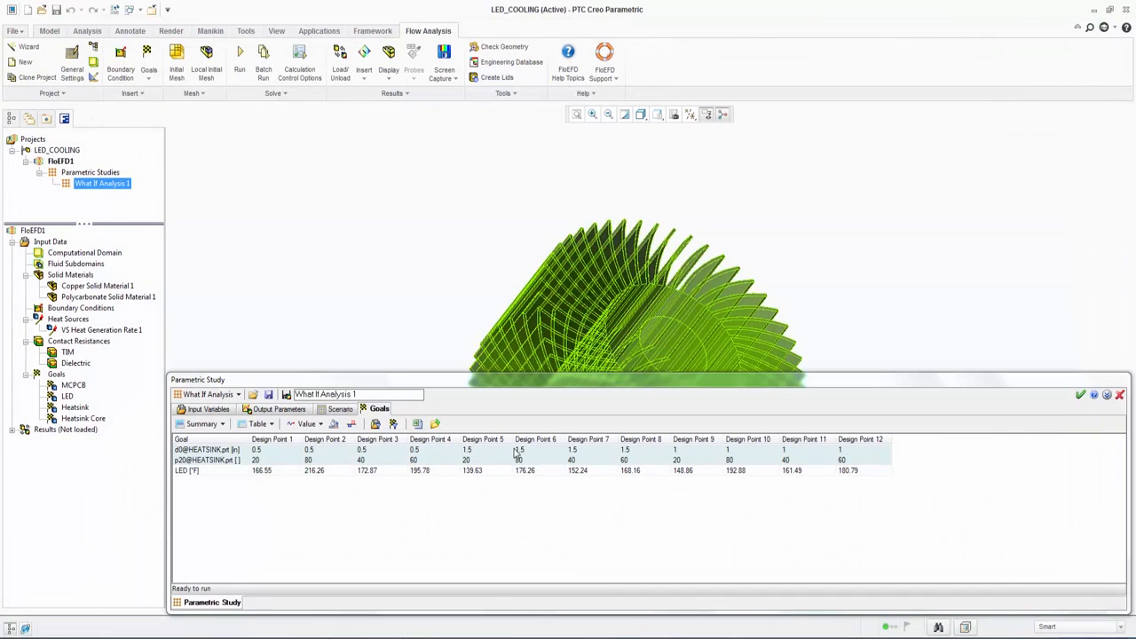
click(482, 460)
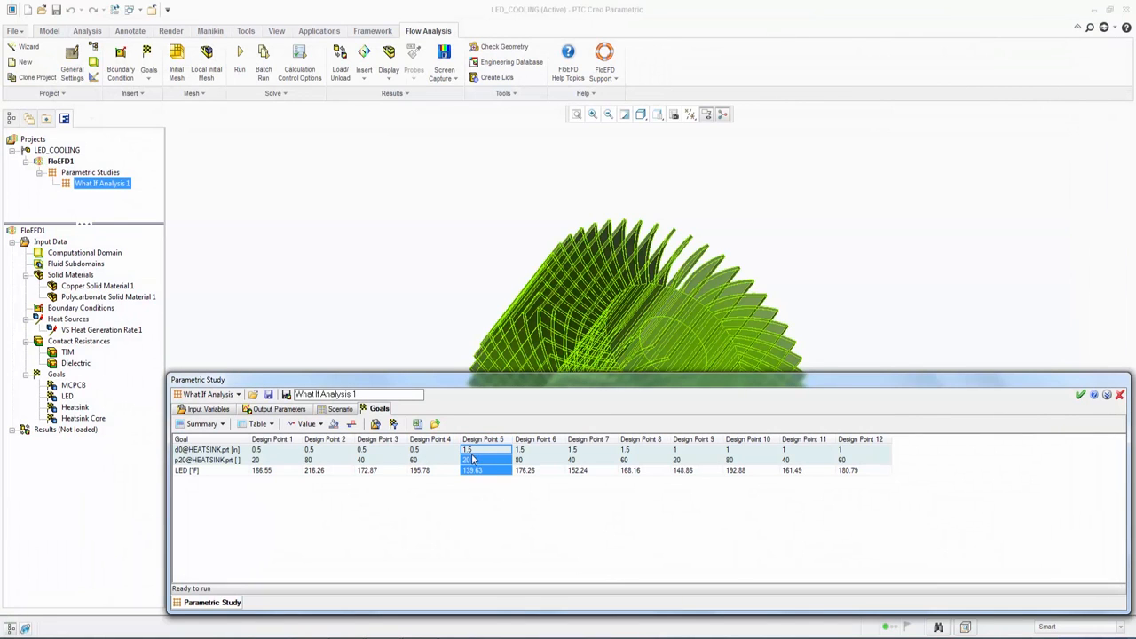